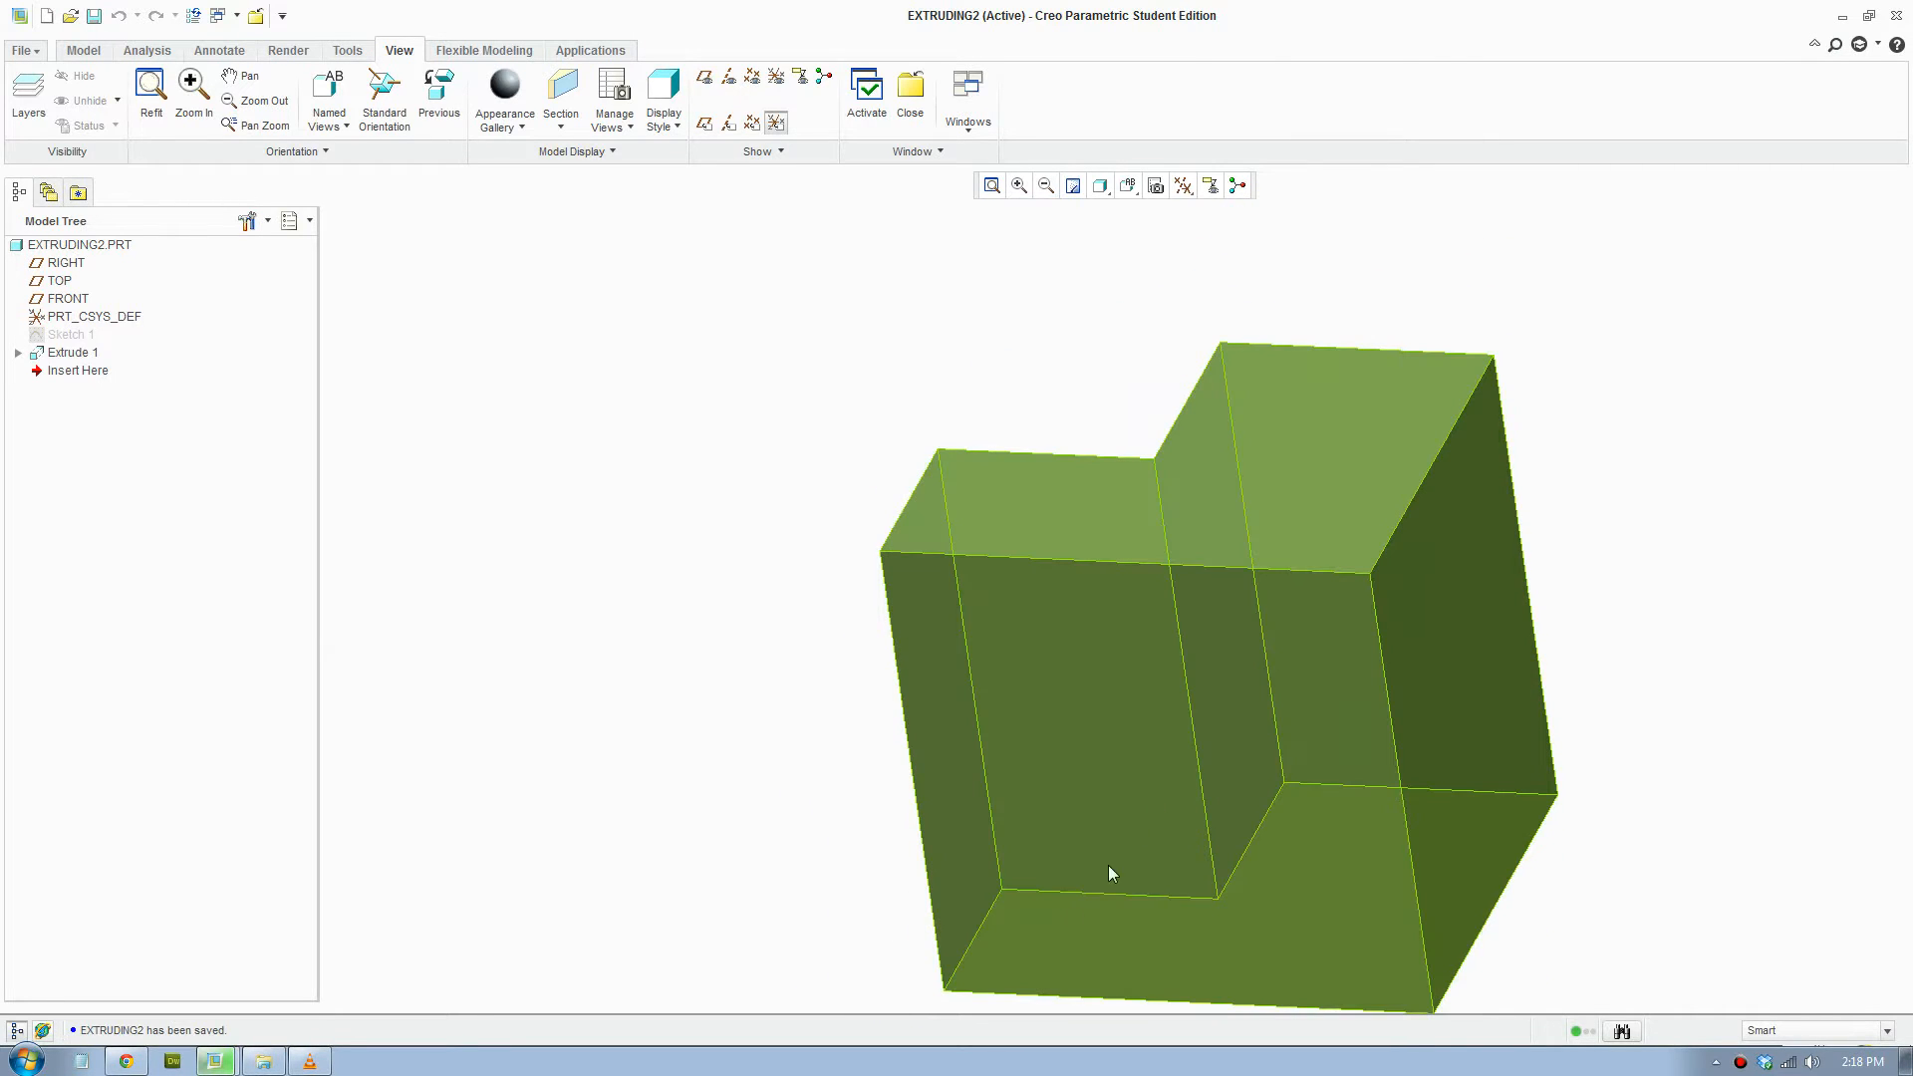
{"action": "mouse_move", "coordinate": [1062, 921]}
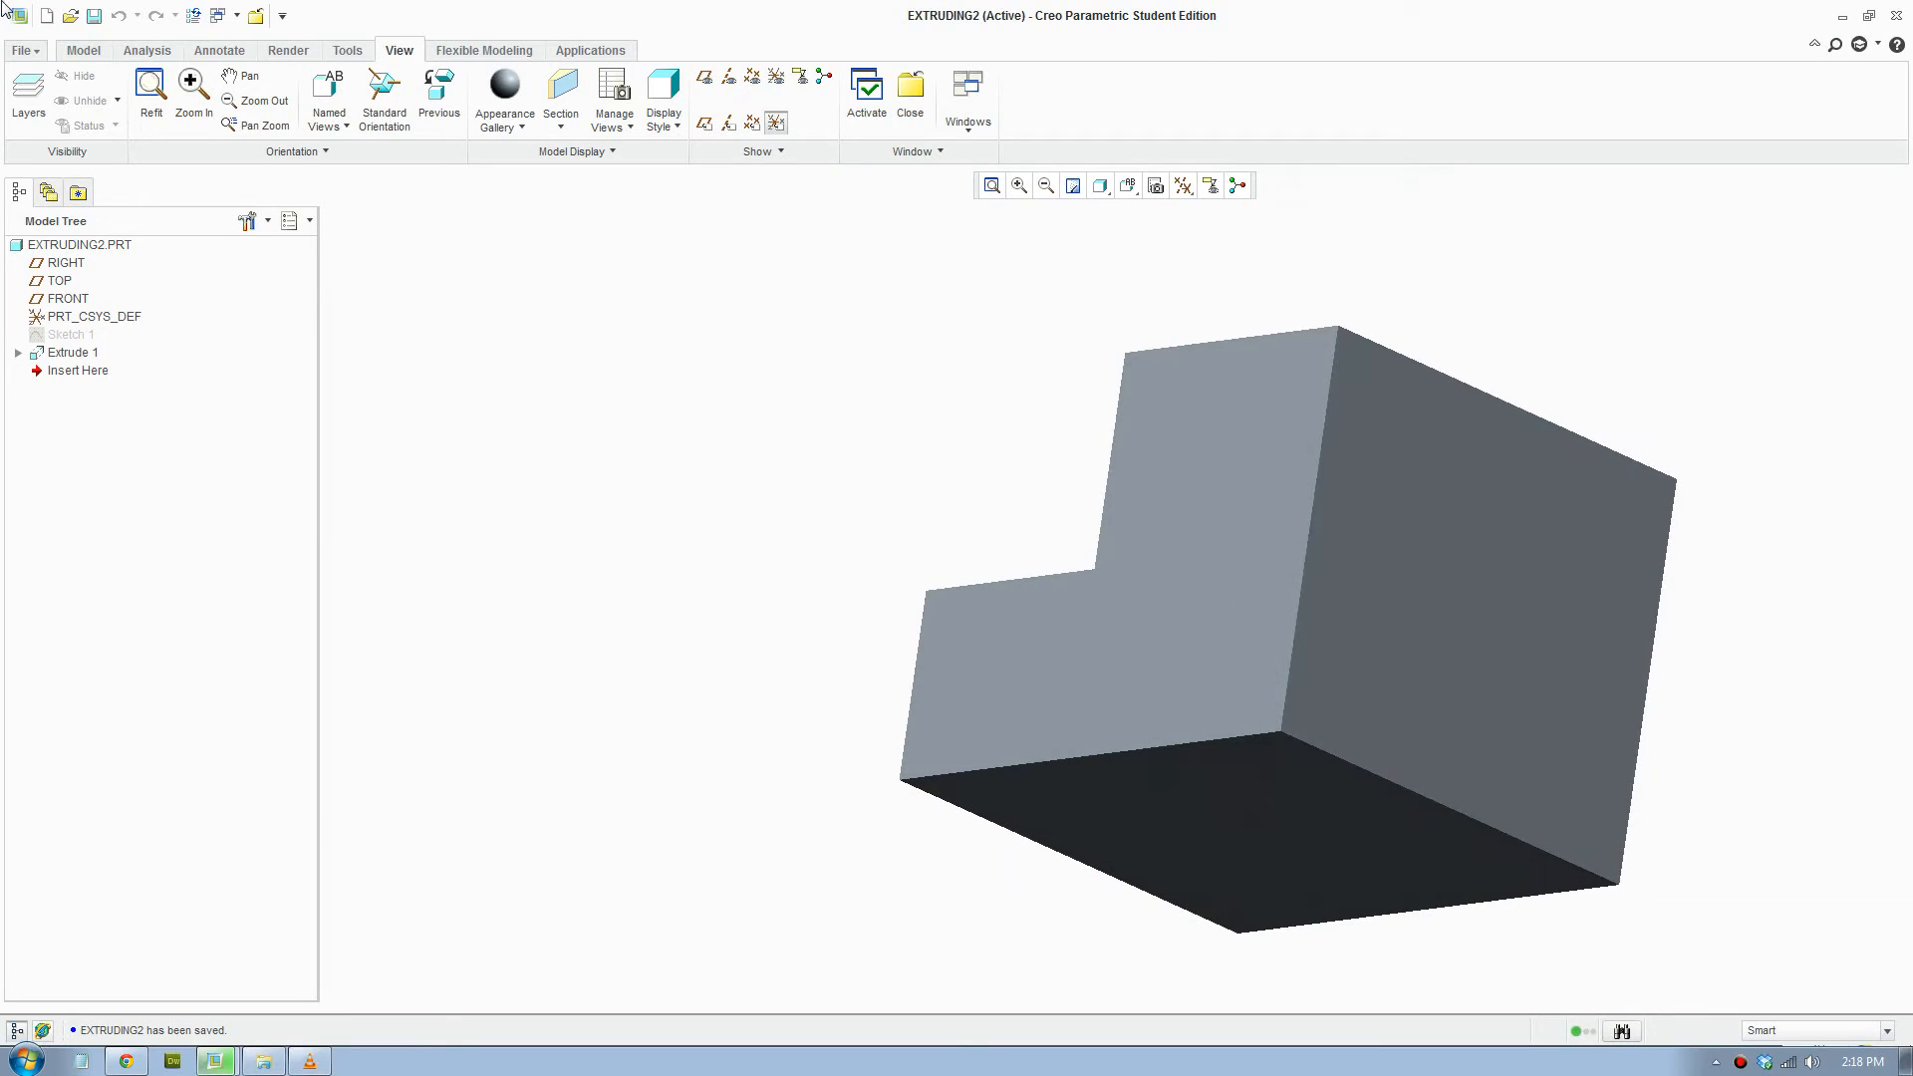
Switch the ribbon to the Model modelling tools for the L-shaped block.
{"action": "left_click", "coordinate": [82, 50]}
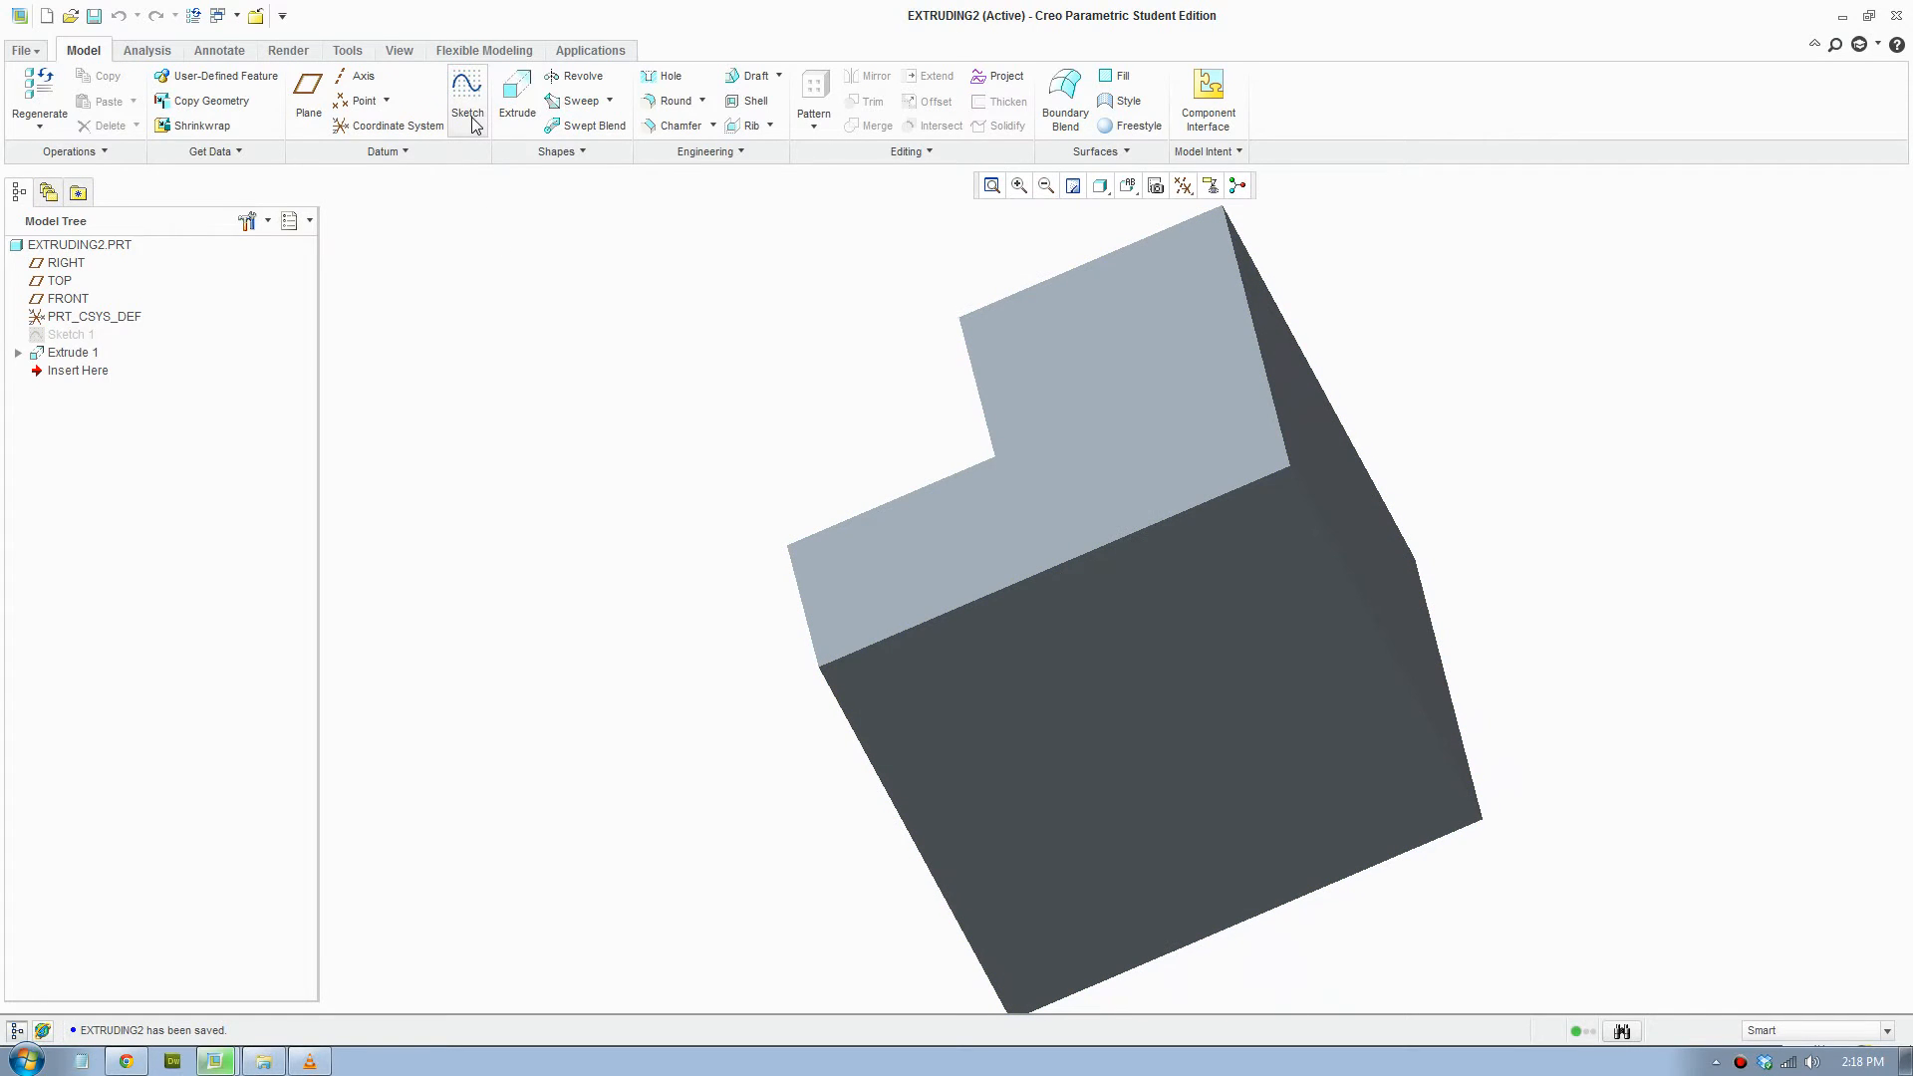
Start Sketch 2 on a flat face of the L-shaped block with default references.
{"action": "left_click", "coordinate": [466, 100]}
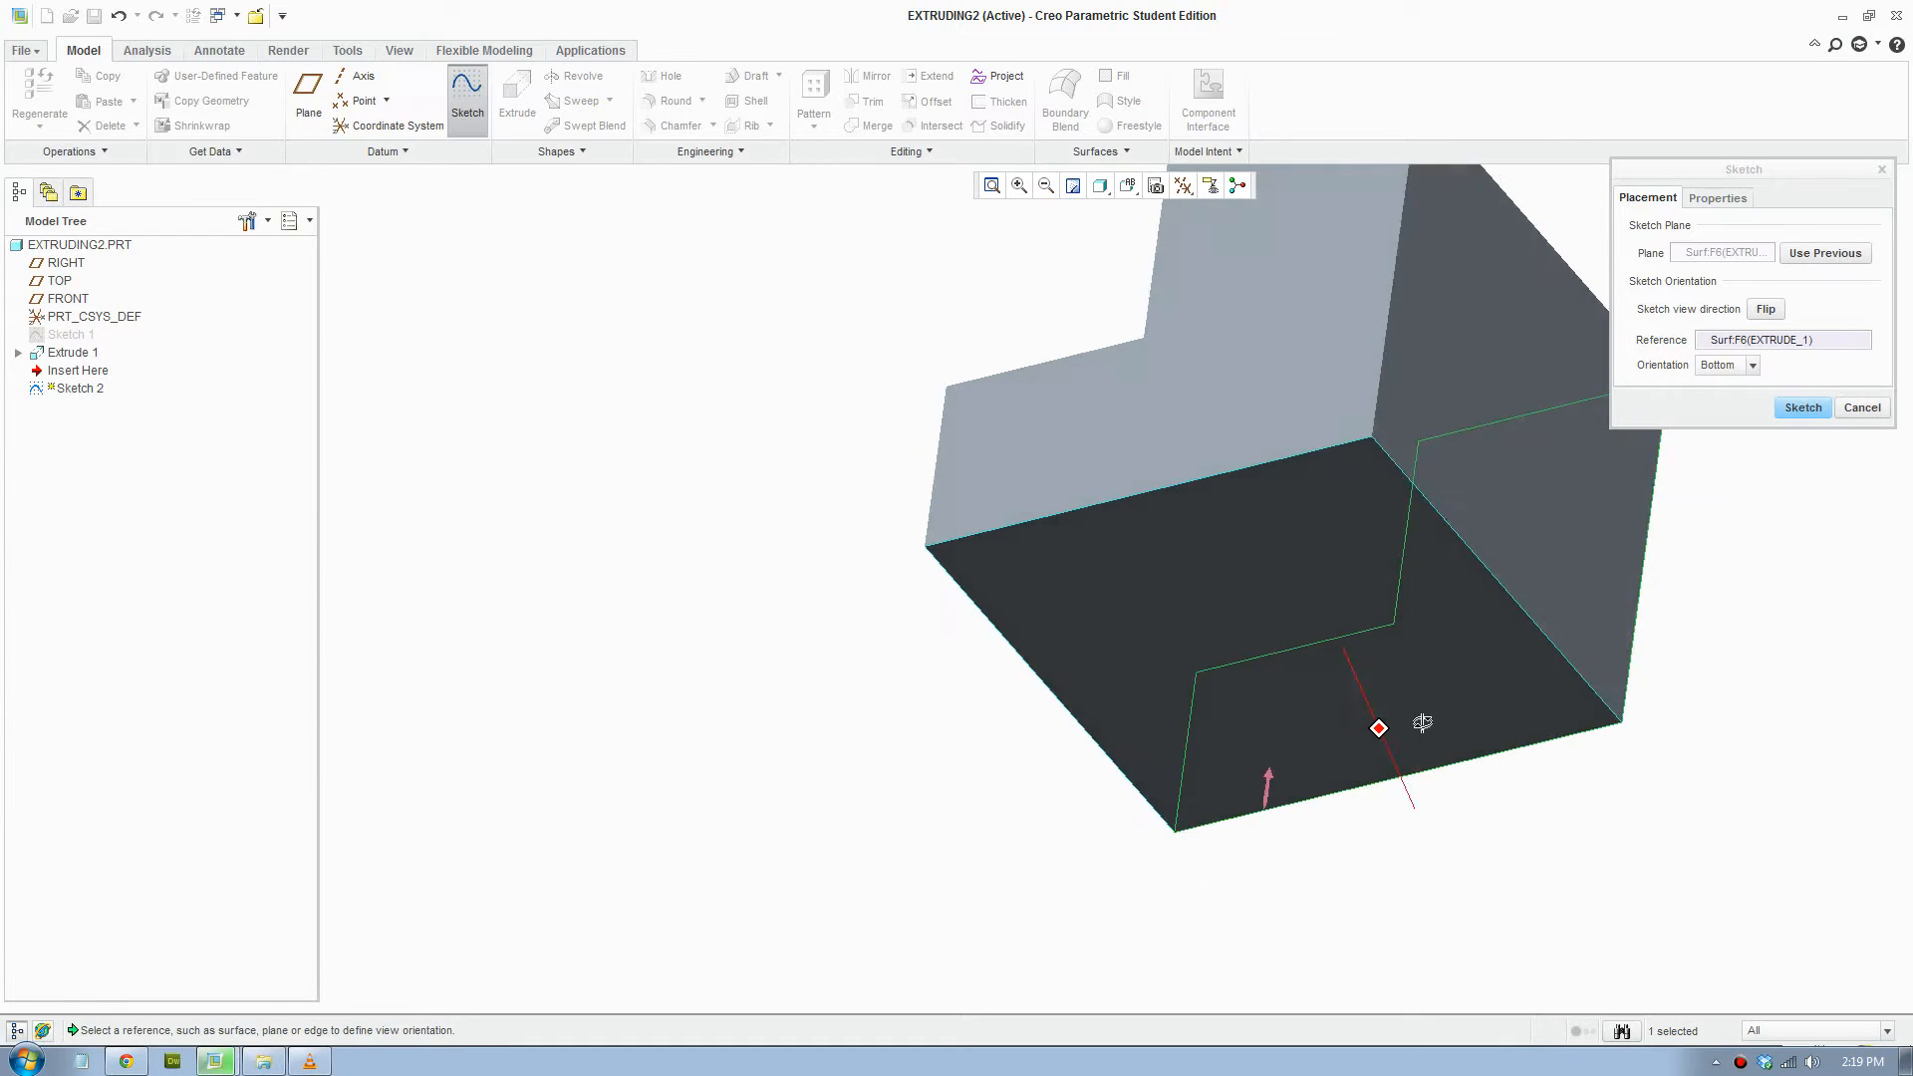
{"action": "left_click", "coordinate": [1801, 407]}
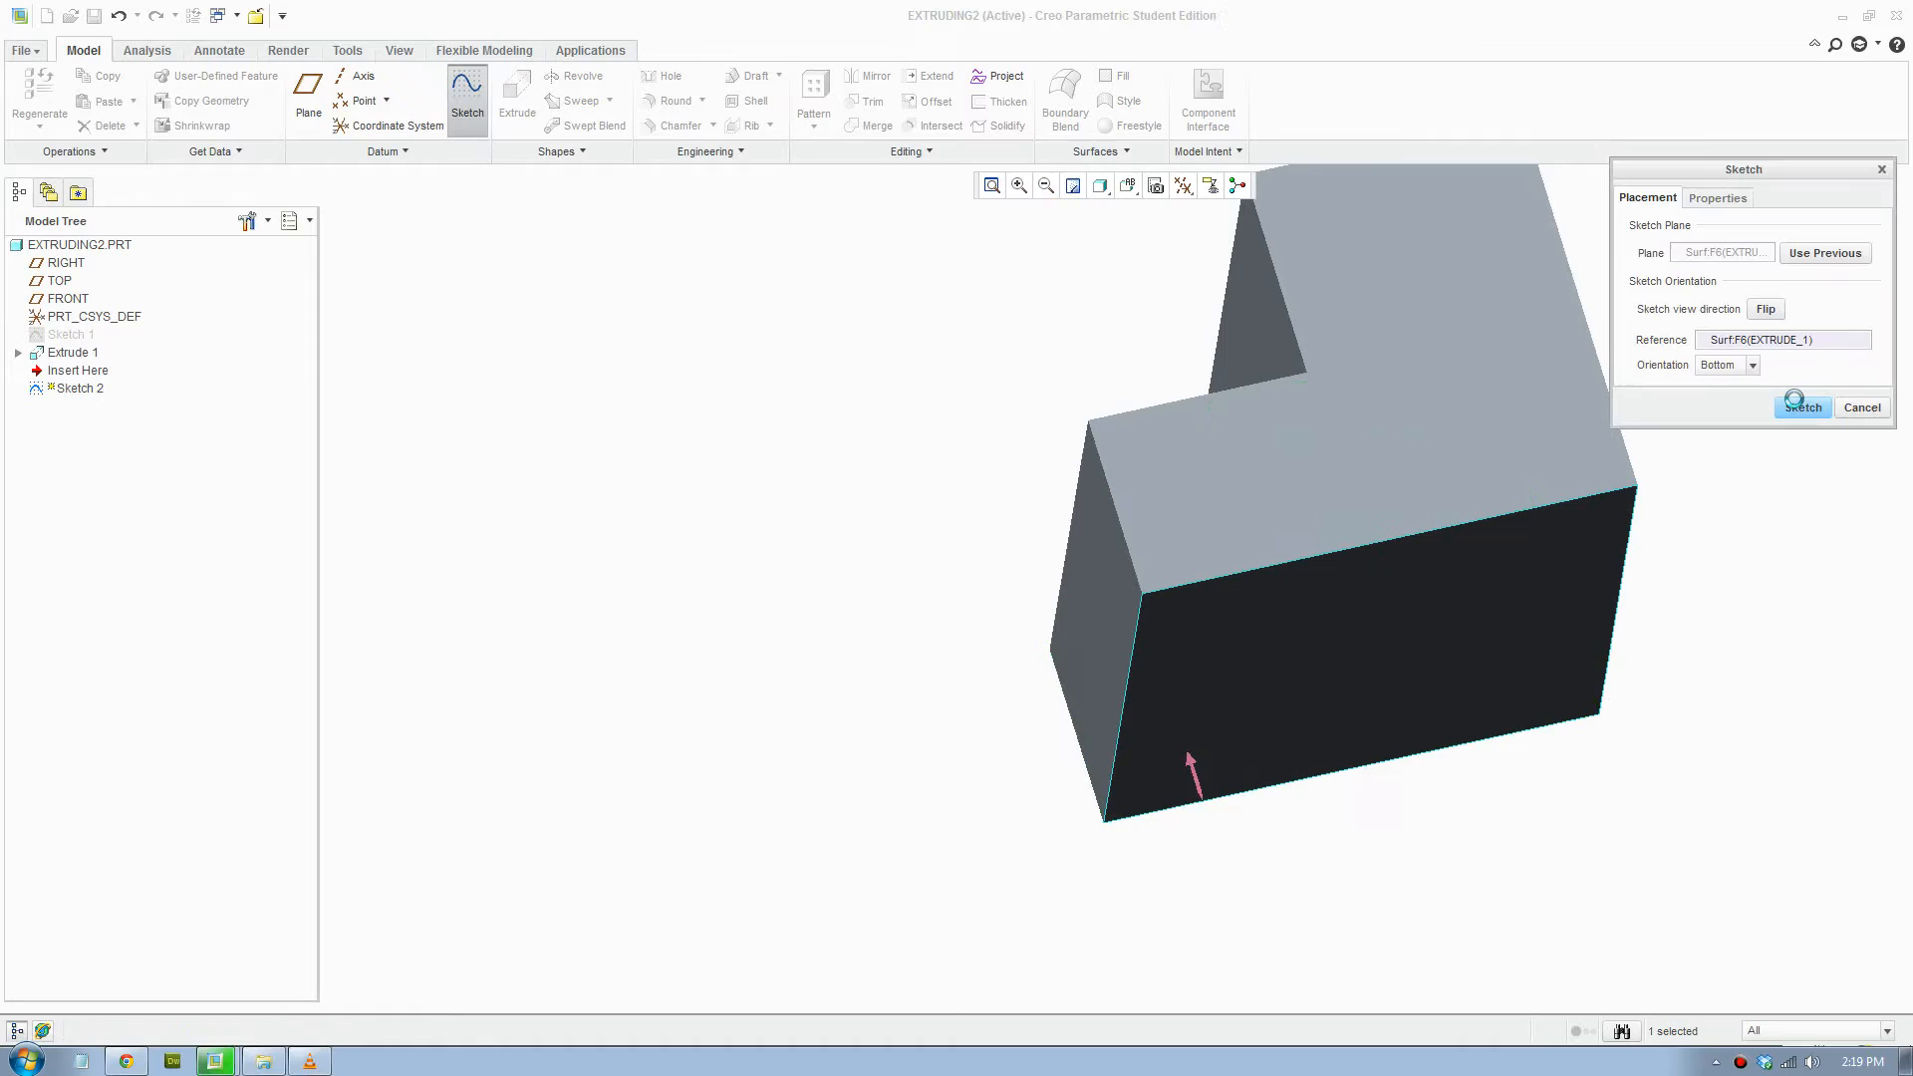
{"action": "left_click", "coordinate": [1801, 406]}
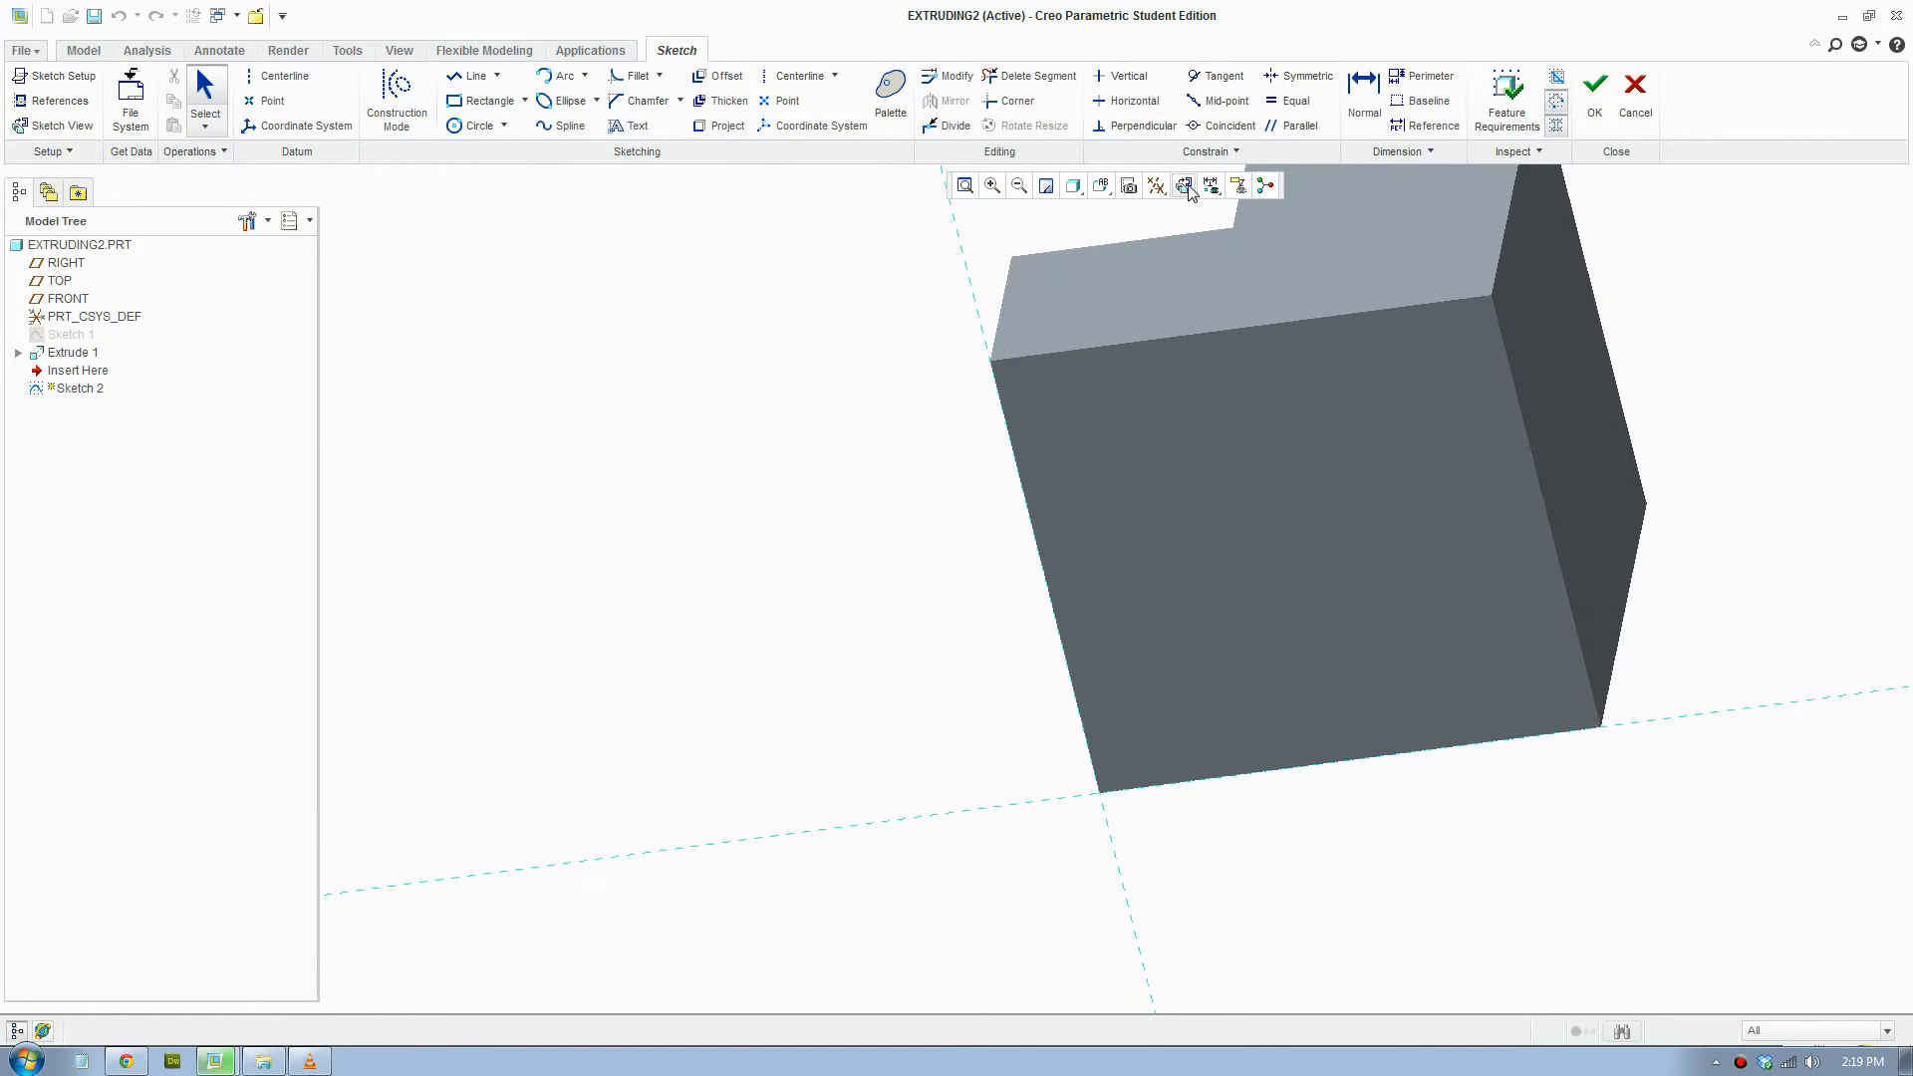
Sketch a Ø125 circle centred 90 from two face edges and finish the sketch.
{"action": "left_click", "coordinate": [1184, 185]}
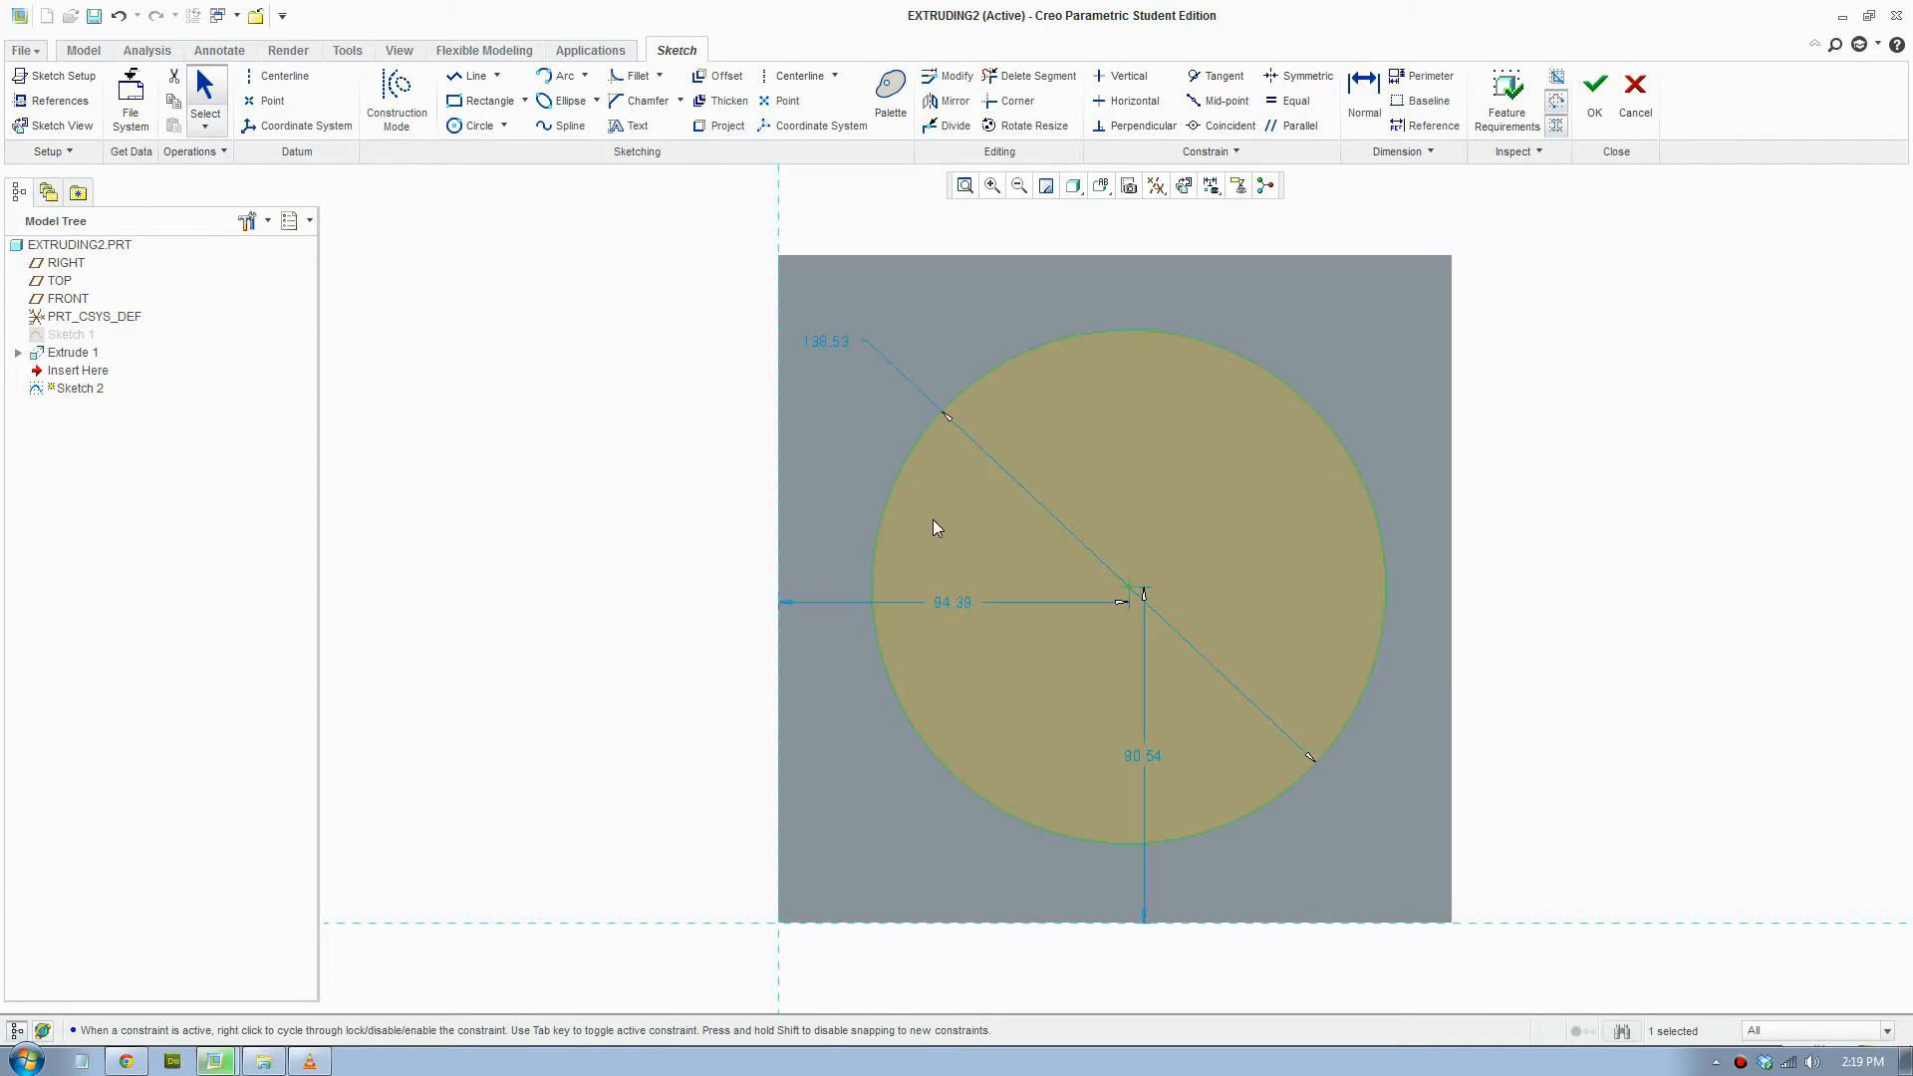
{"action": "double_click", "coordinate": [953, 602]}
{"action": "type", "text": "90"}
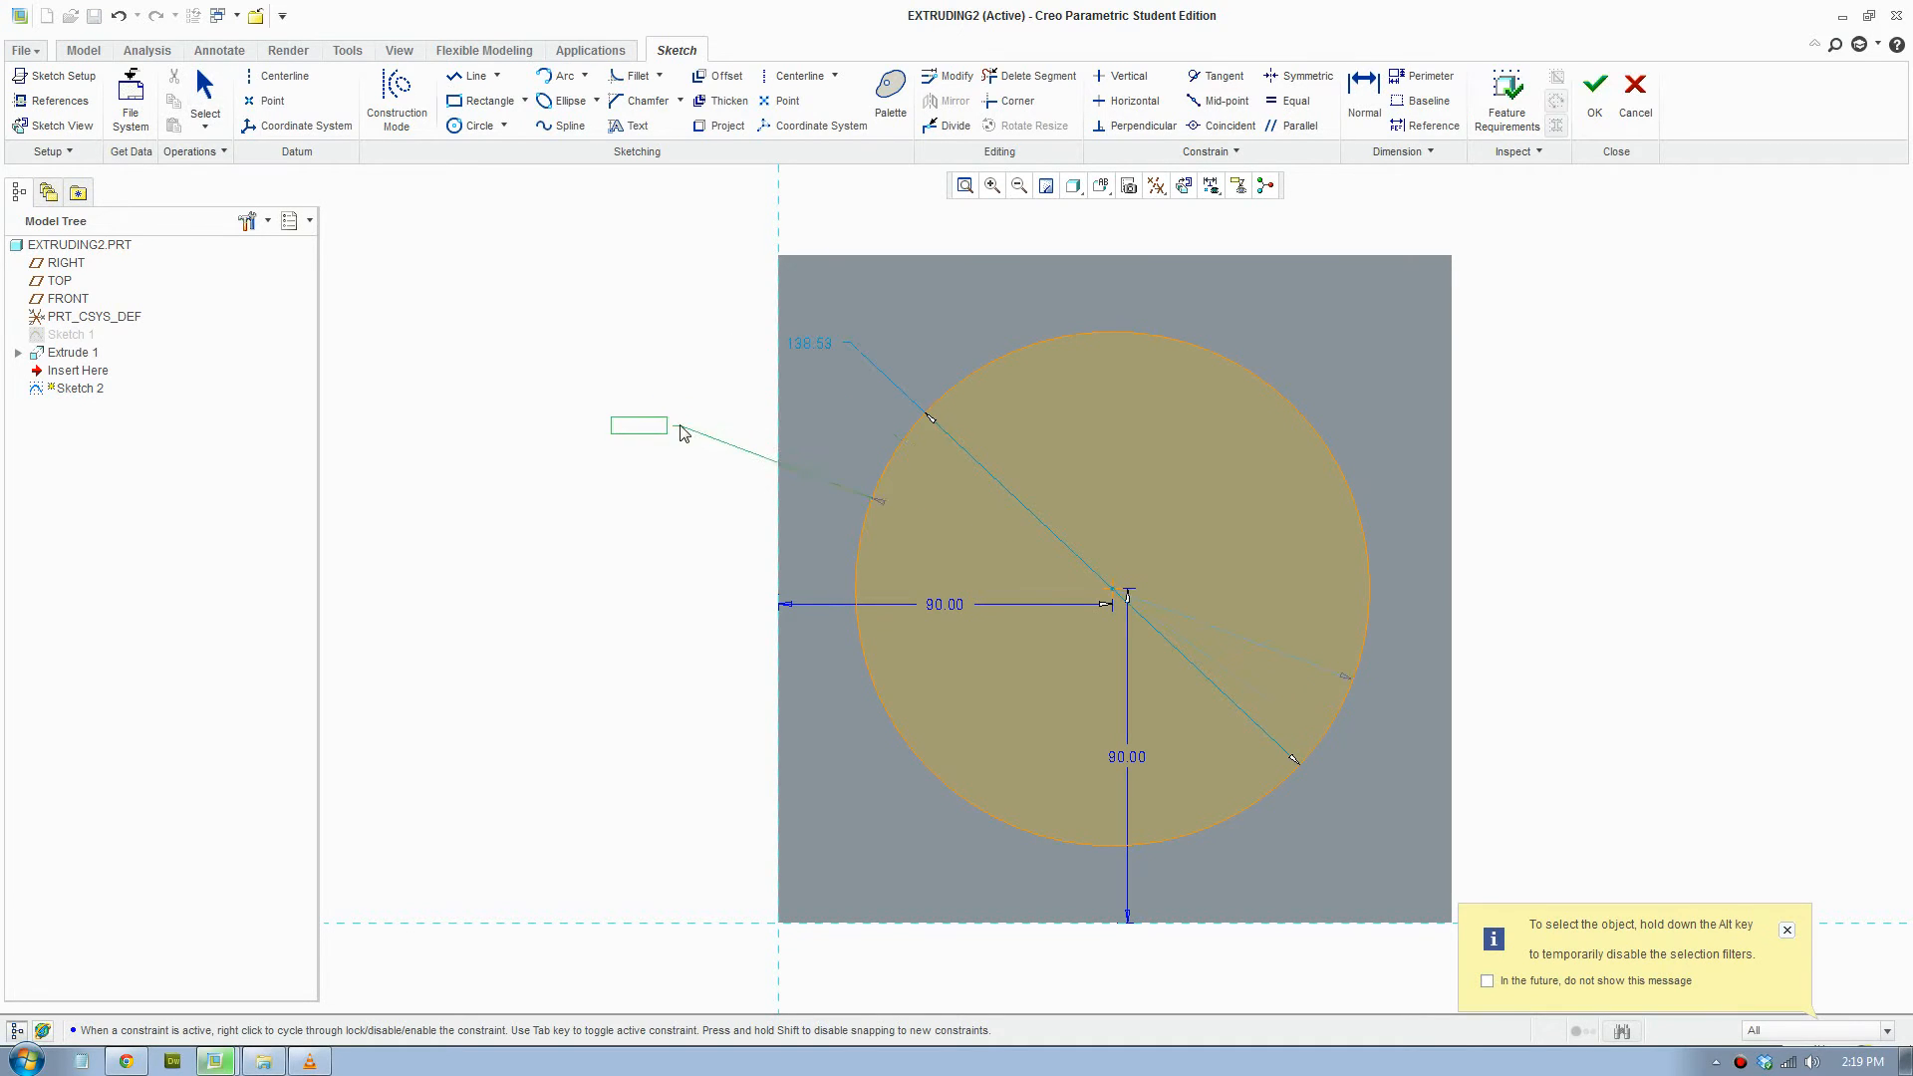
{"action": "type", "text": "12"}
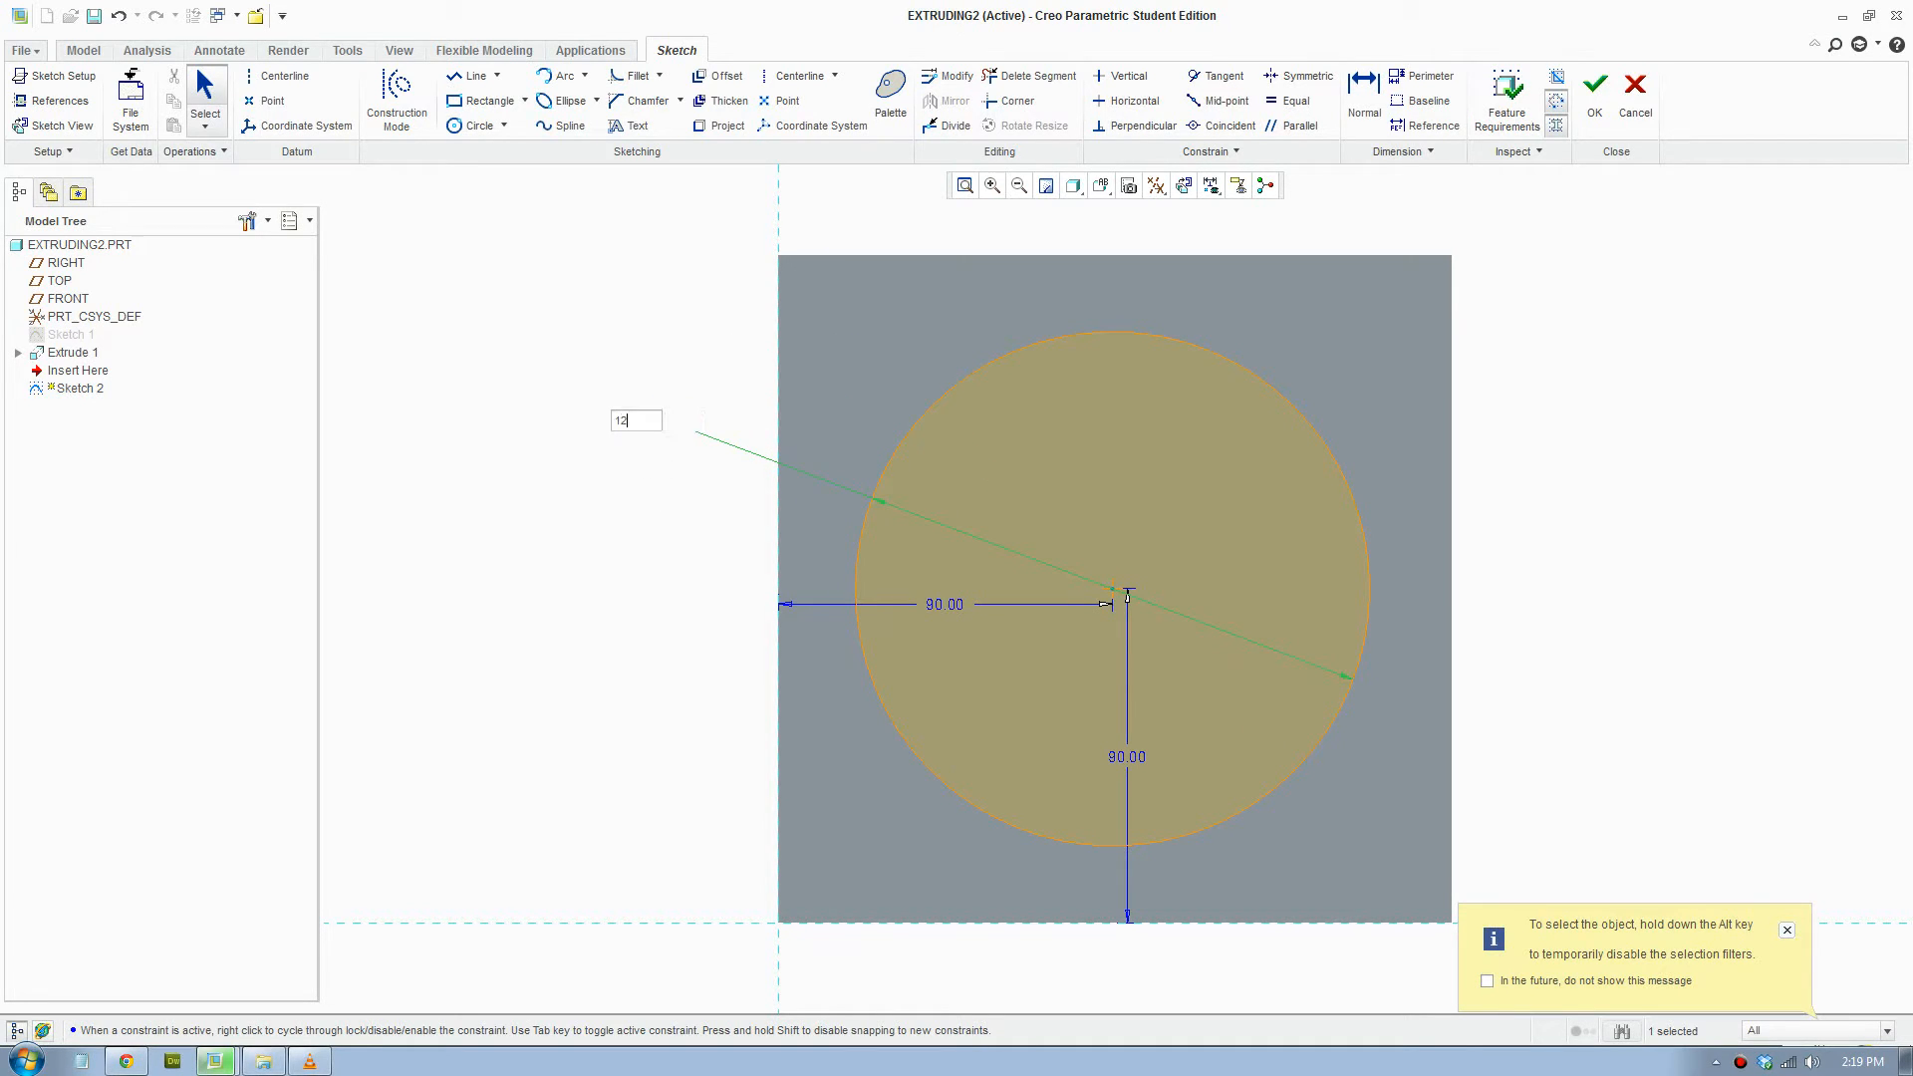
{"action": "key", "text": "Return"}
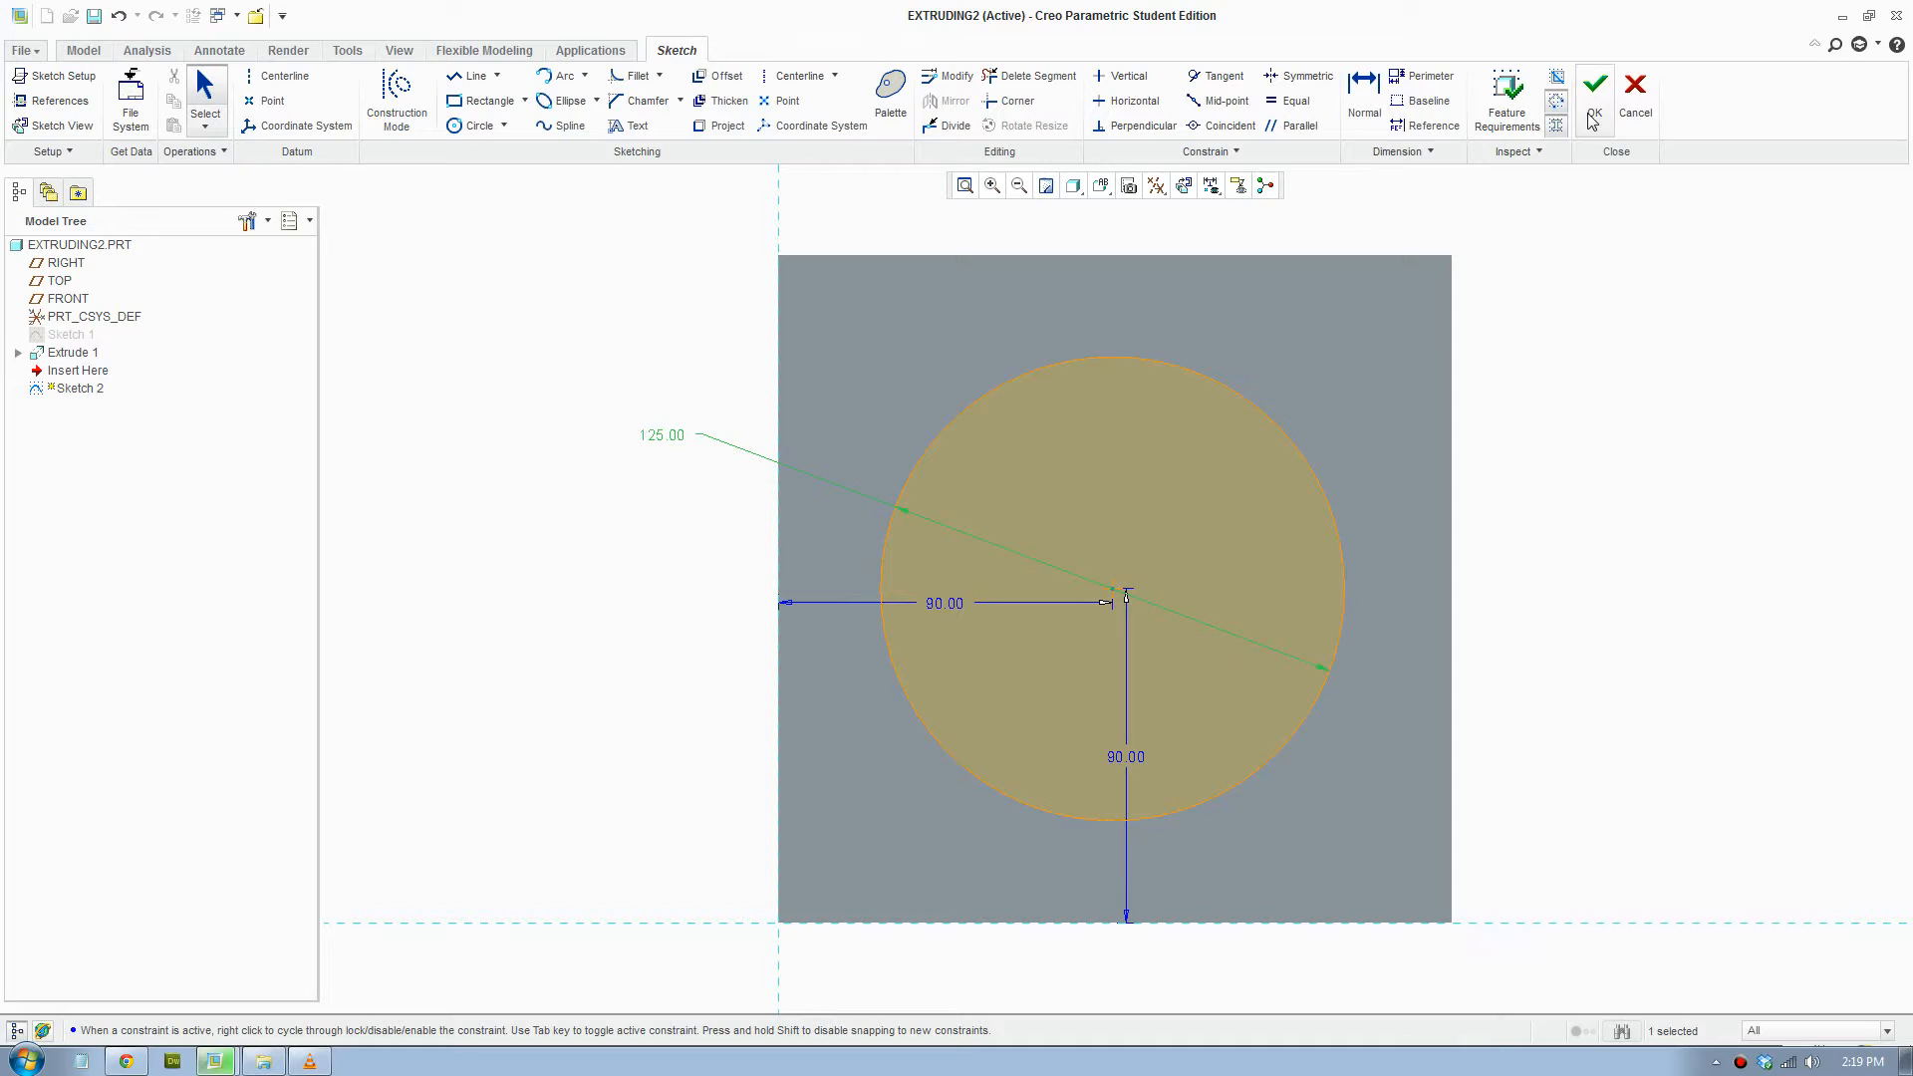
{"action": "left_click", "coordinate": [1594, 83]}
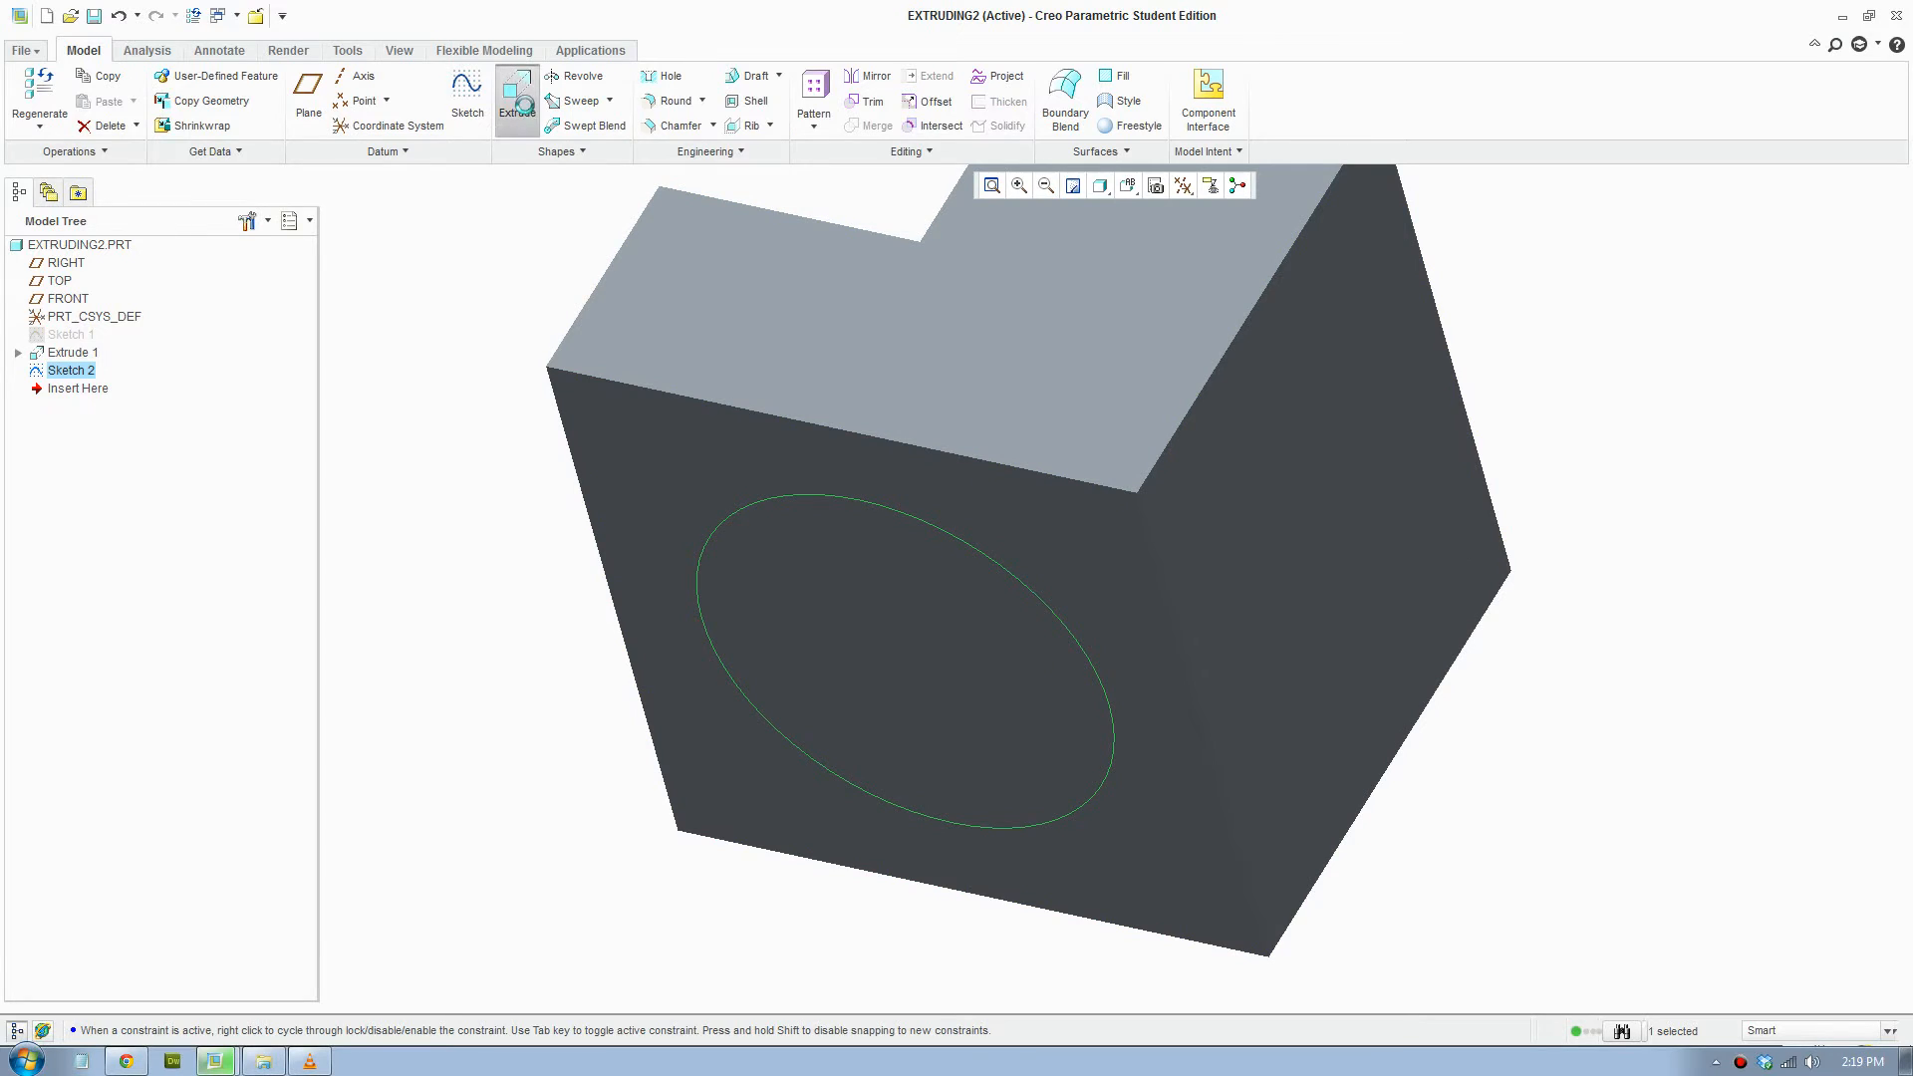
Extrude the circle as a Remove Material cut with Through All depth.
{"action": "left_click", "coordinate": [516, 101]}
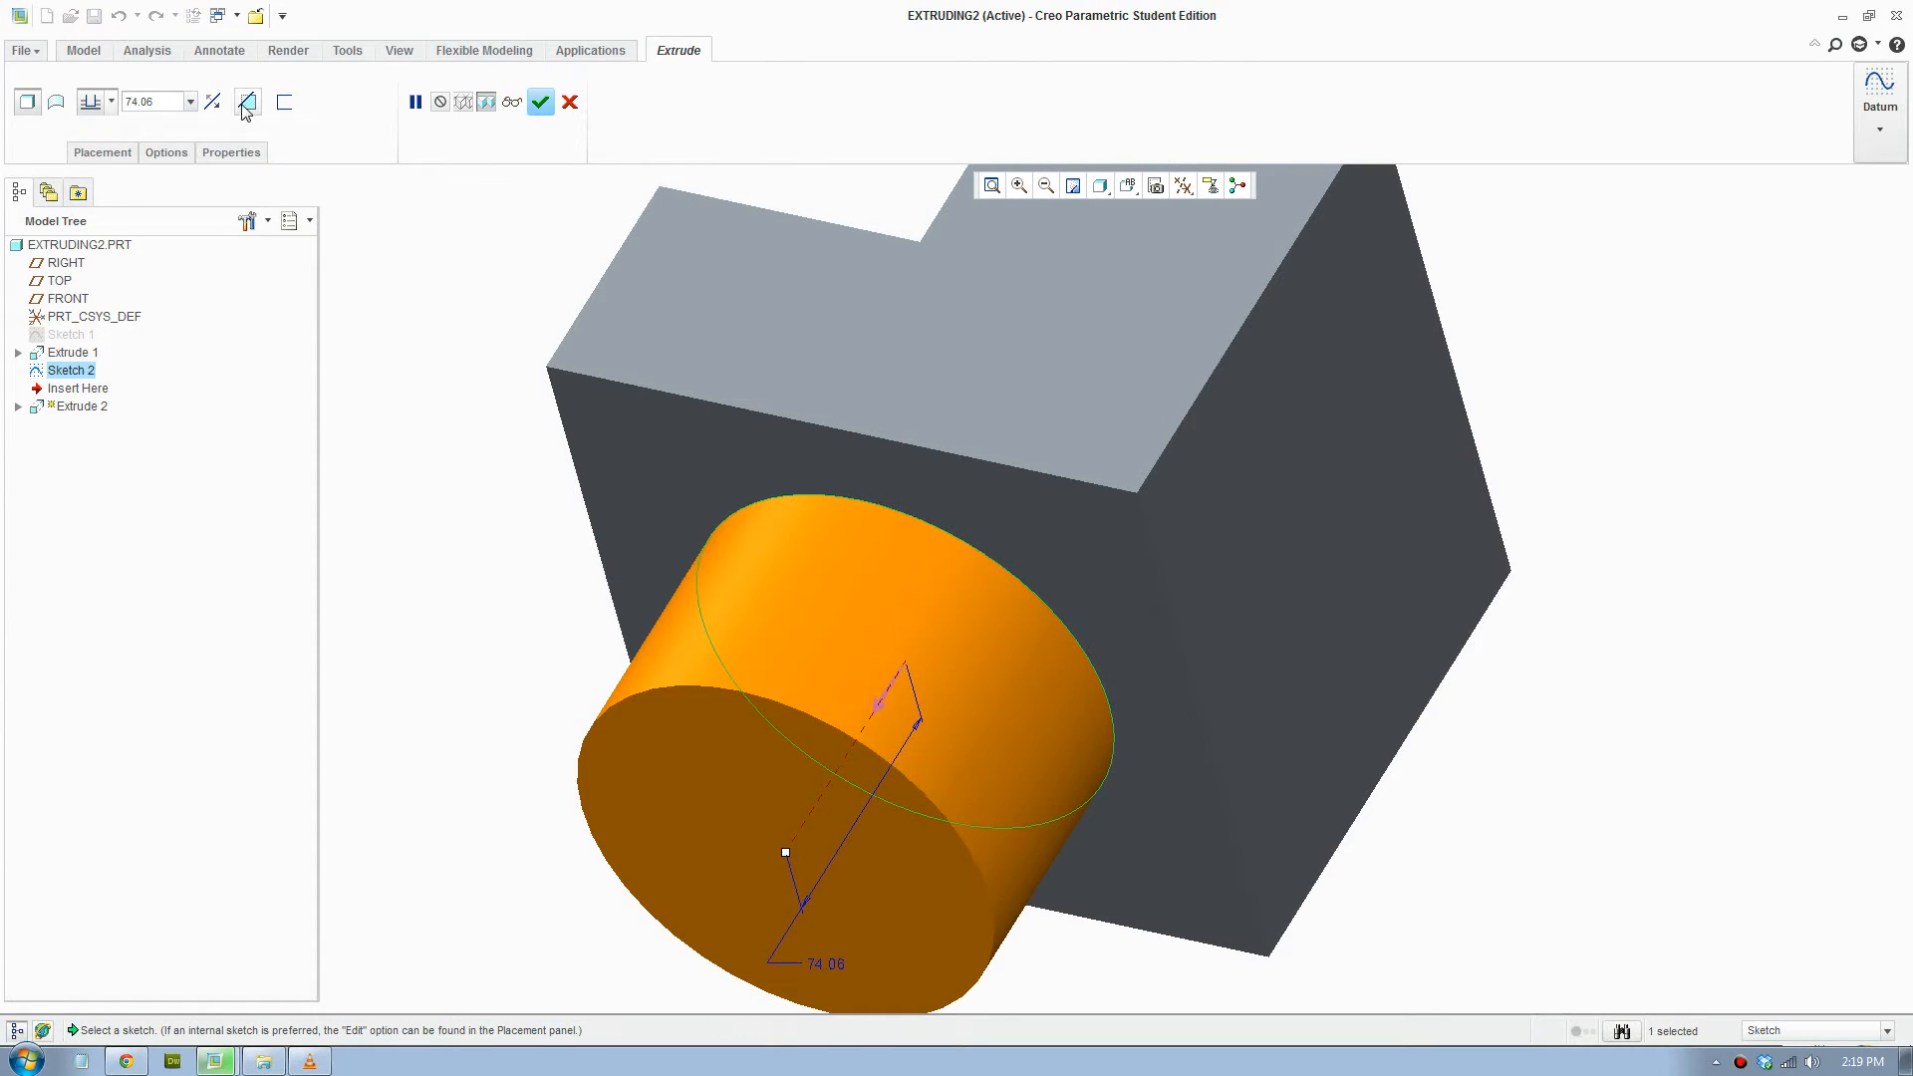
{"action": "mouse_move", "coordinate": [247, 102]}
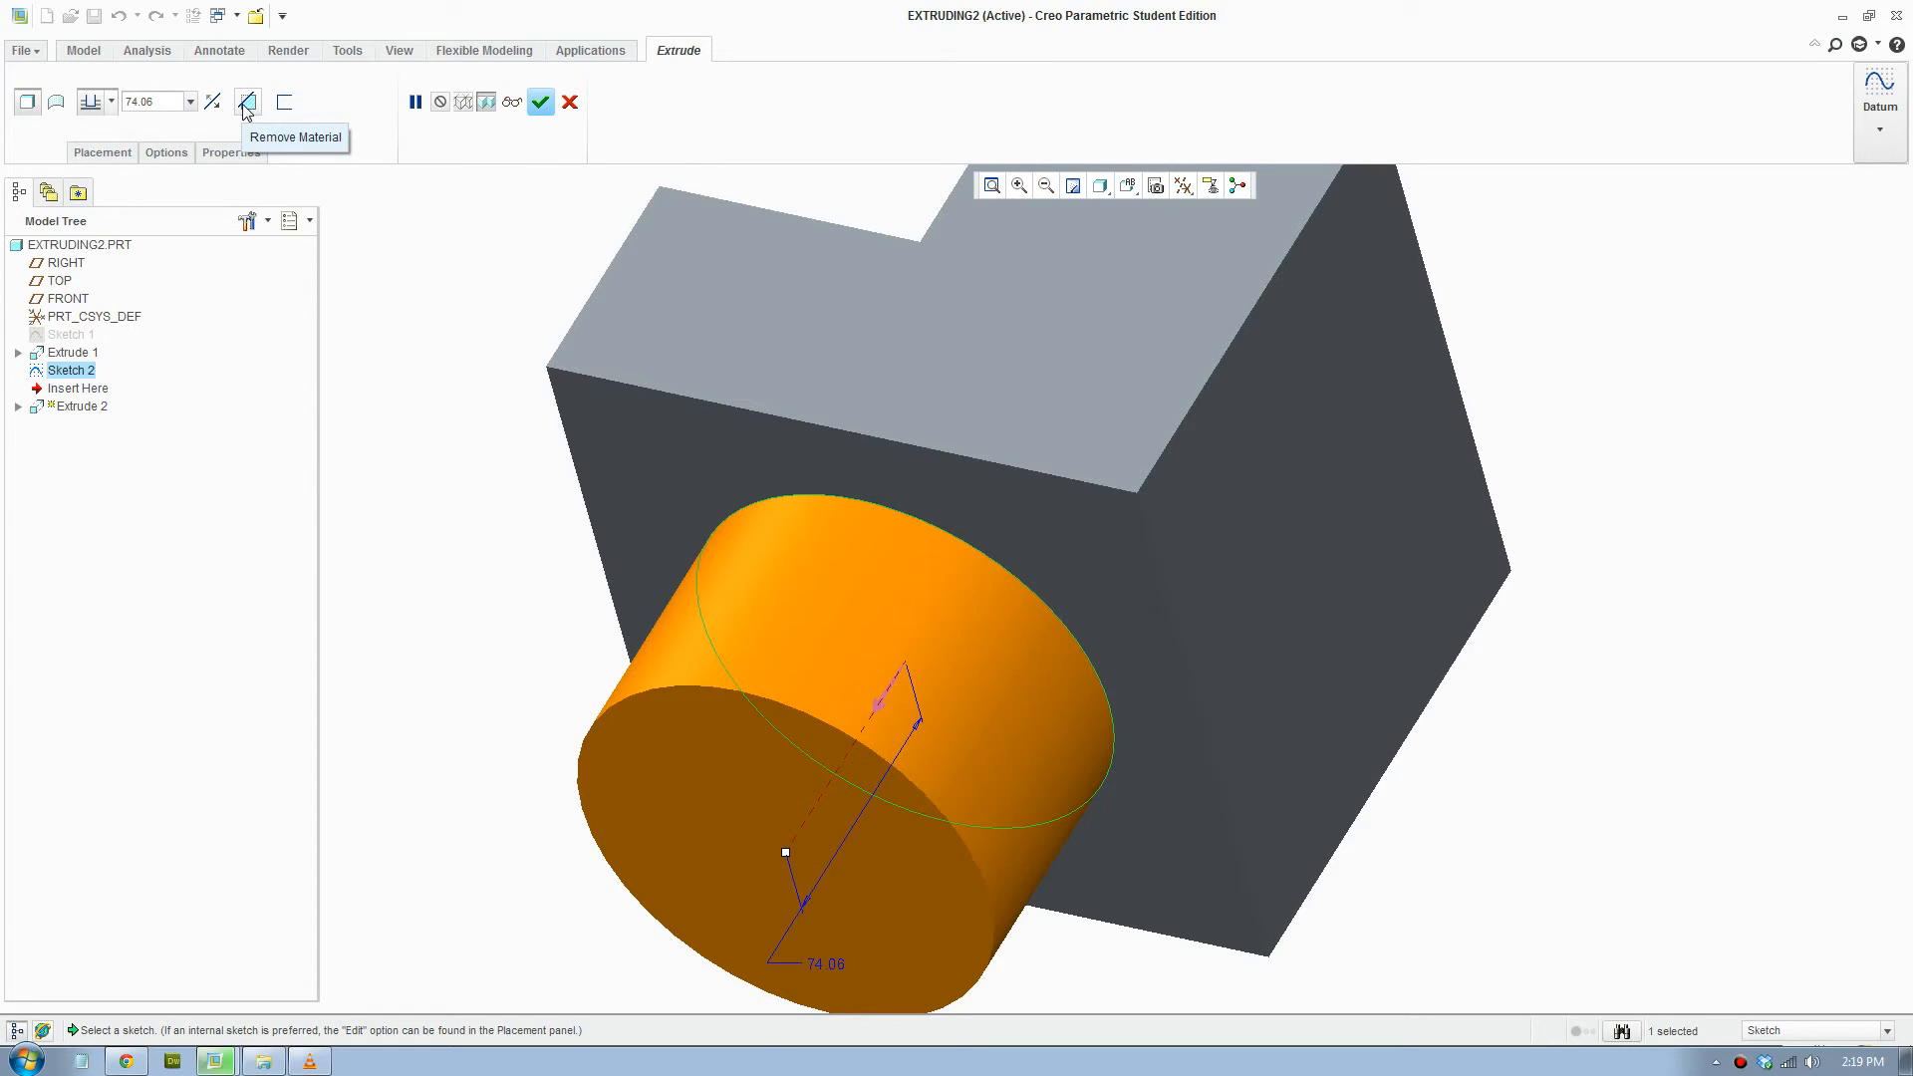
{"action": "left_click", "coordinate": [247, 102]}
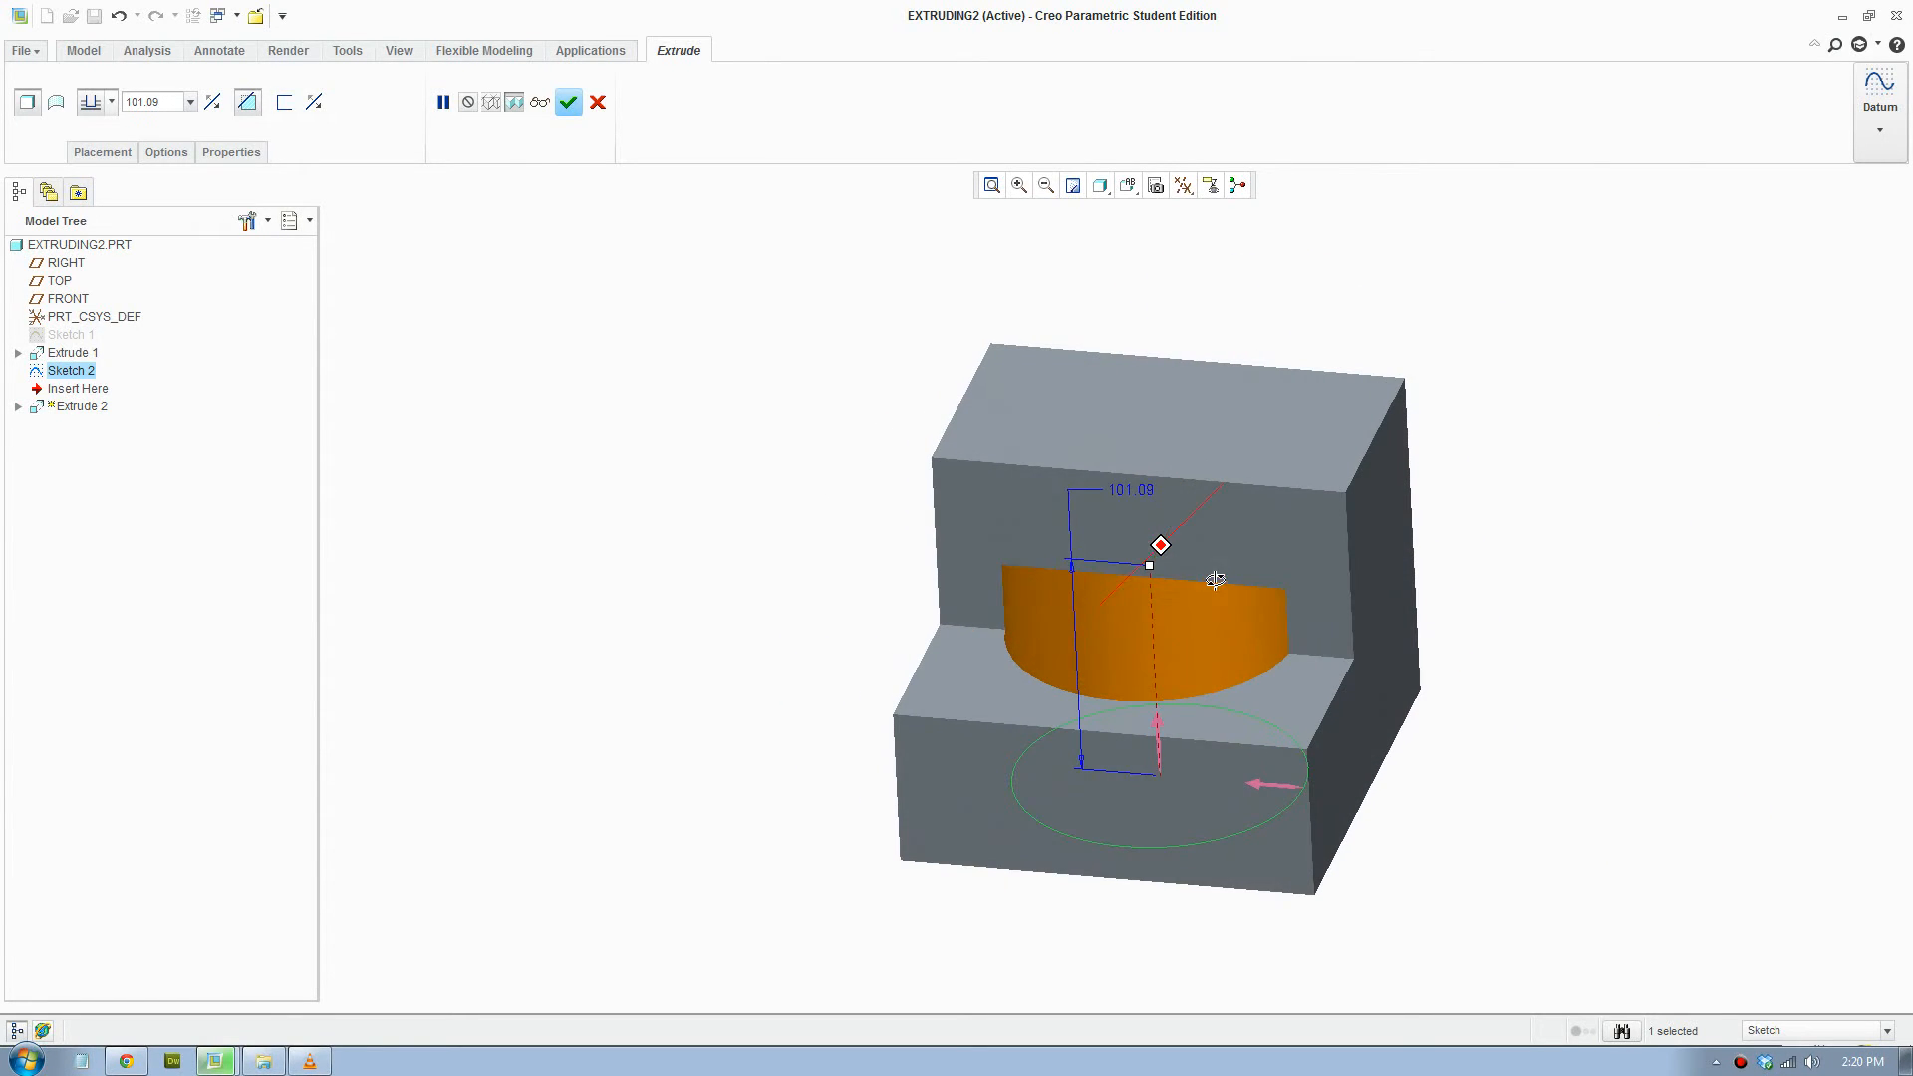
{"action": "left_click", "coordinate": [89, 102]}
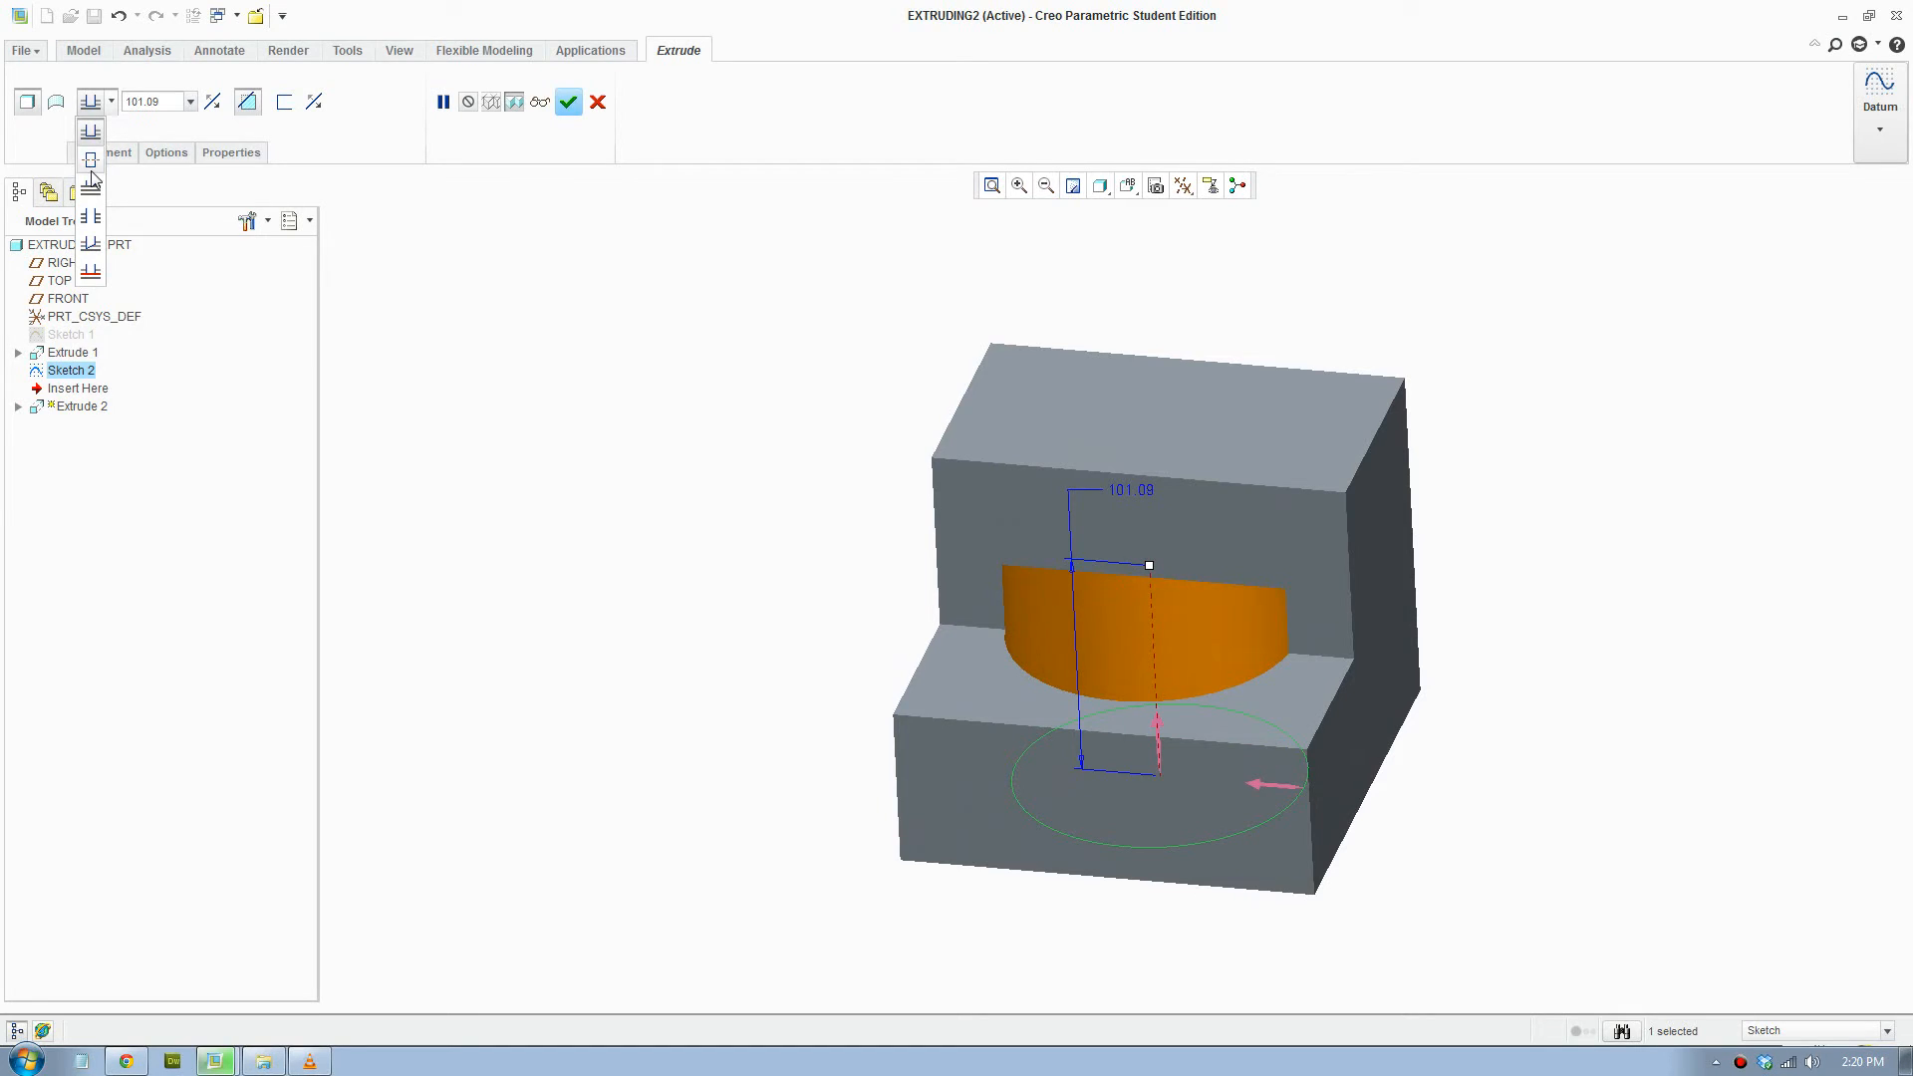
{"action": "mouse_move", "coordinate": [89, 162]}
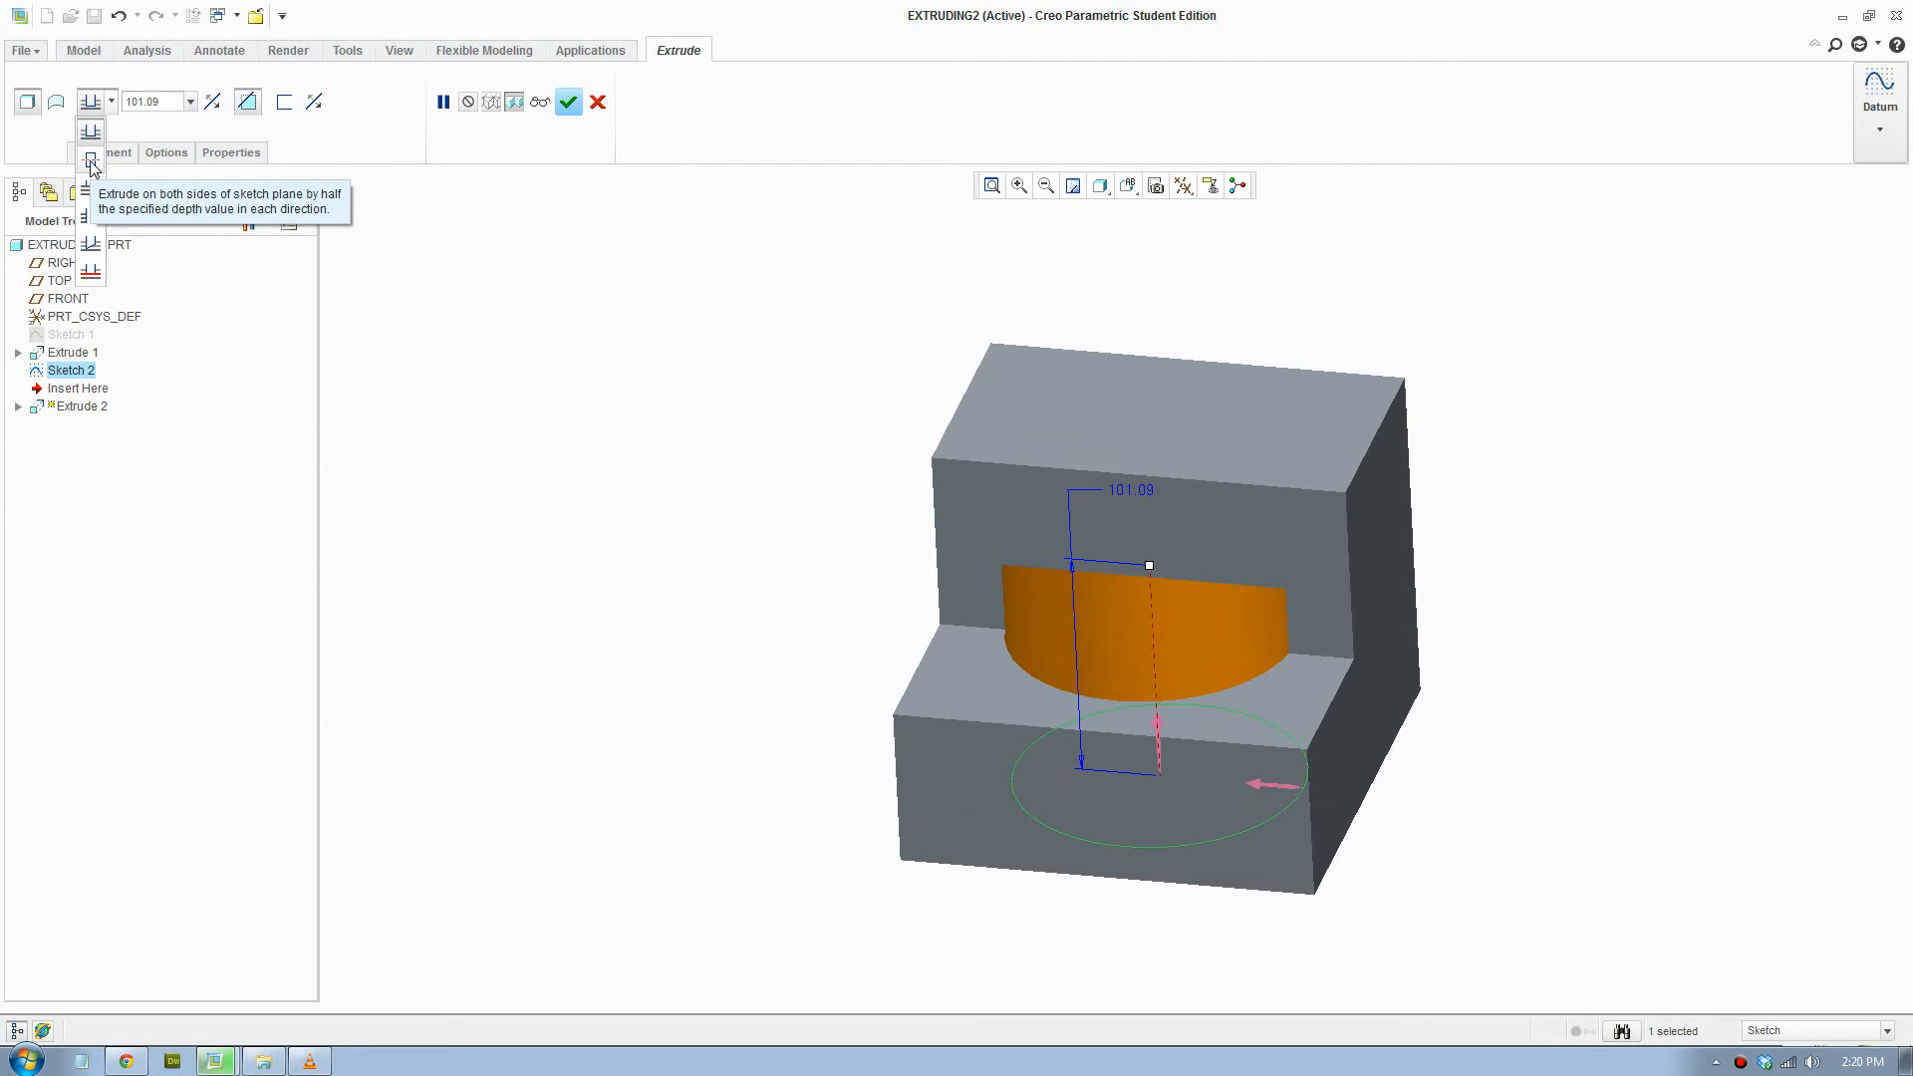
{"action": "mouse_move", "coordinate": [92, 202]}
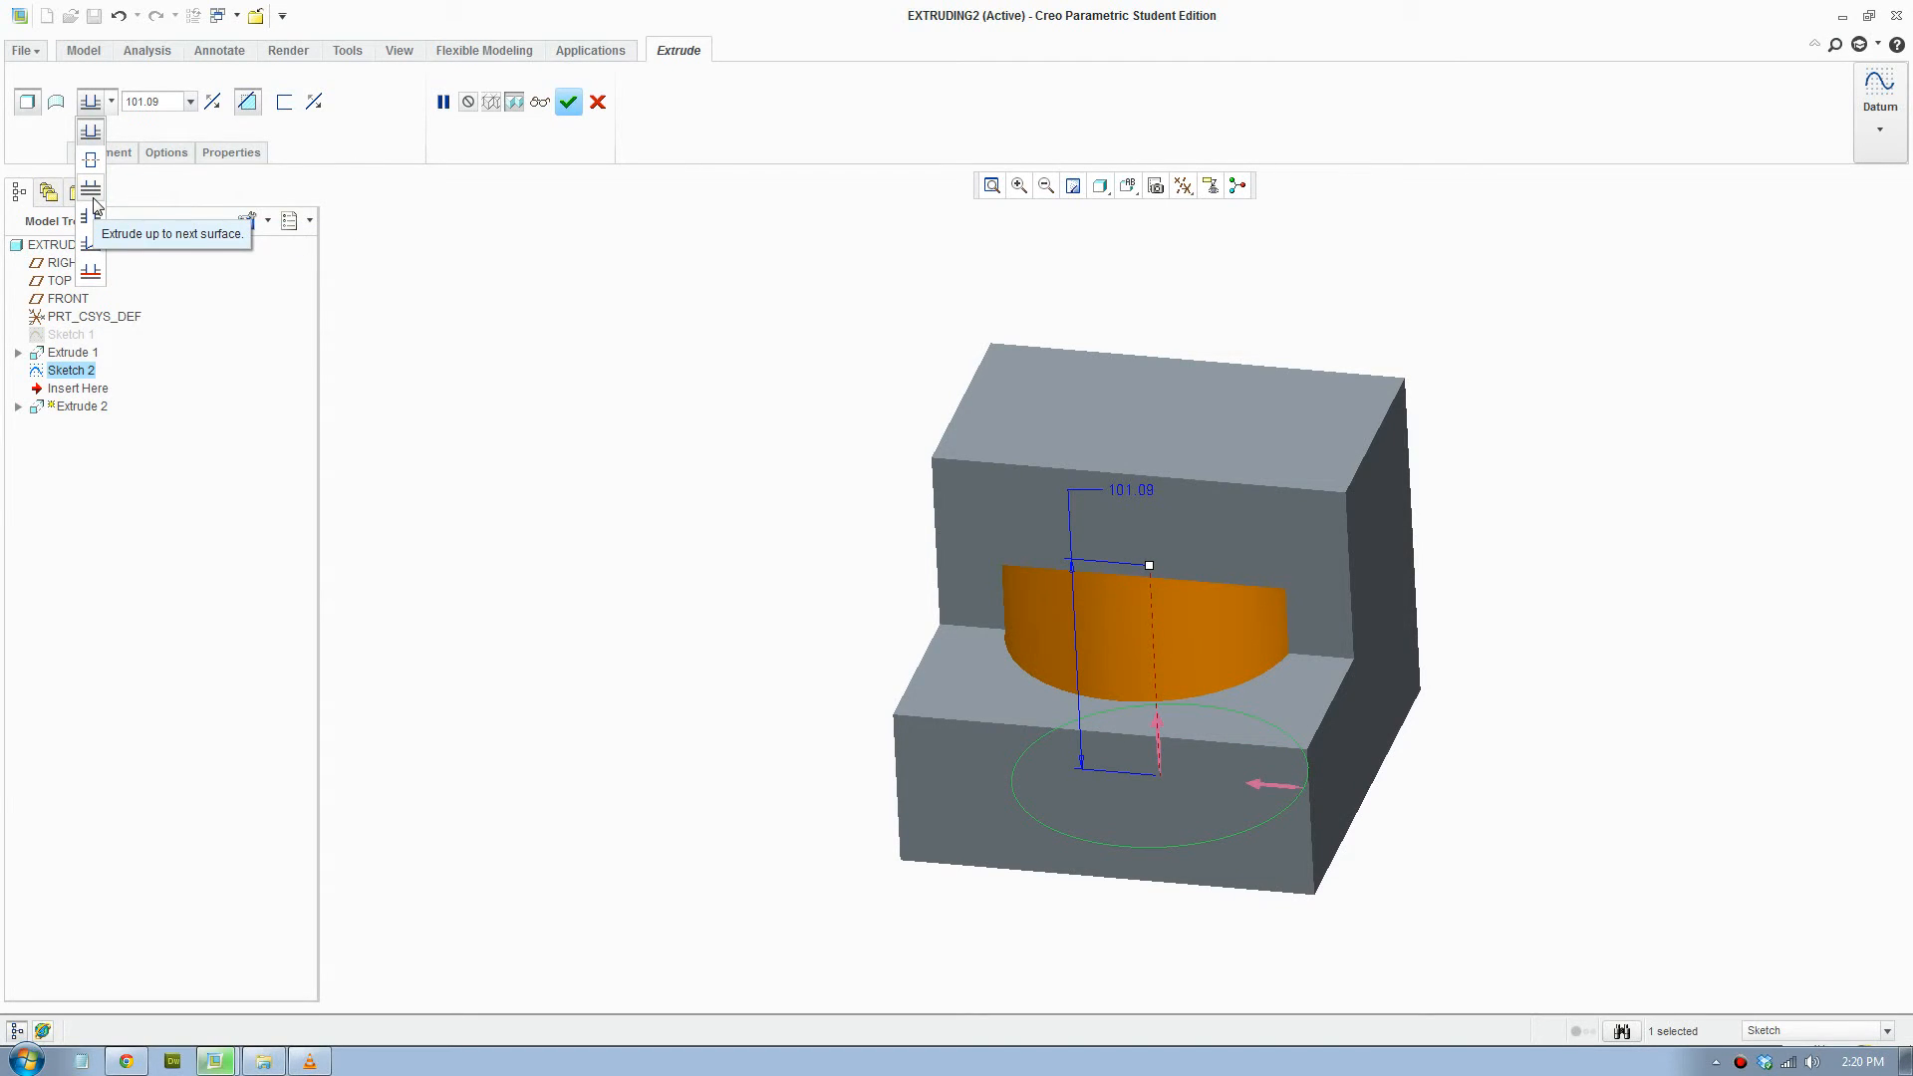
{"action": "mouse_move", "coordinate": [96, 225]}
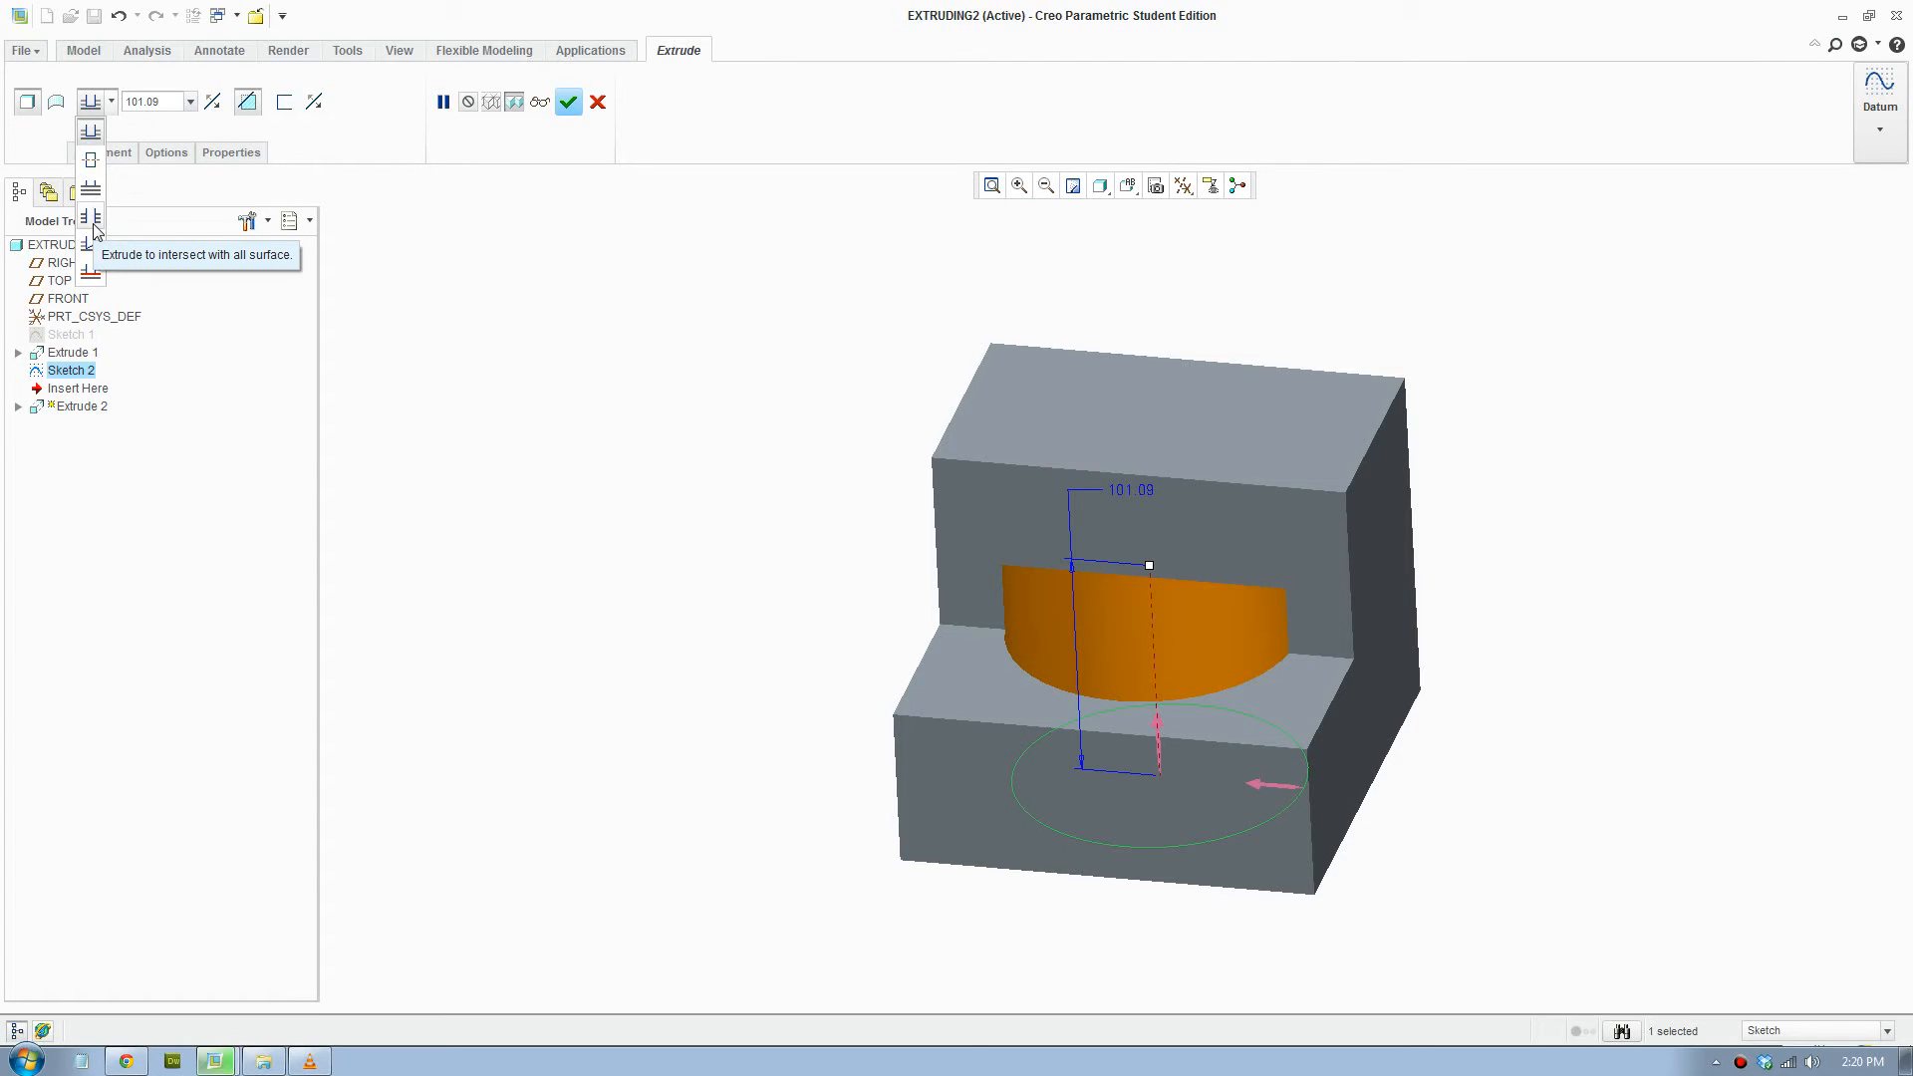
{"action": "left_click", "coordinate": [89, 217]}
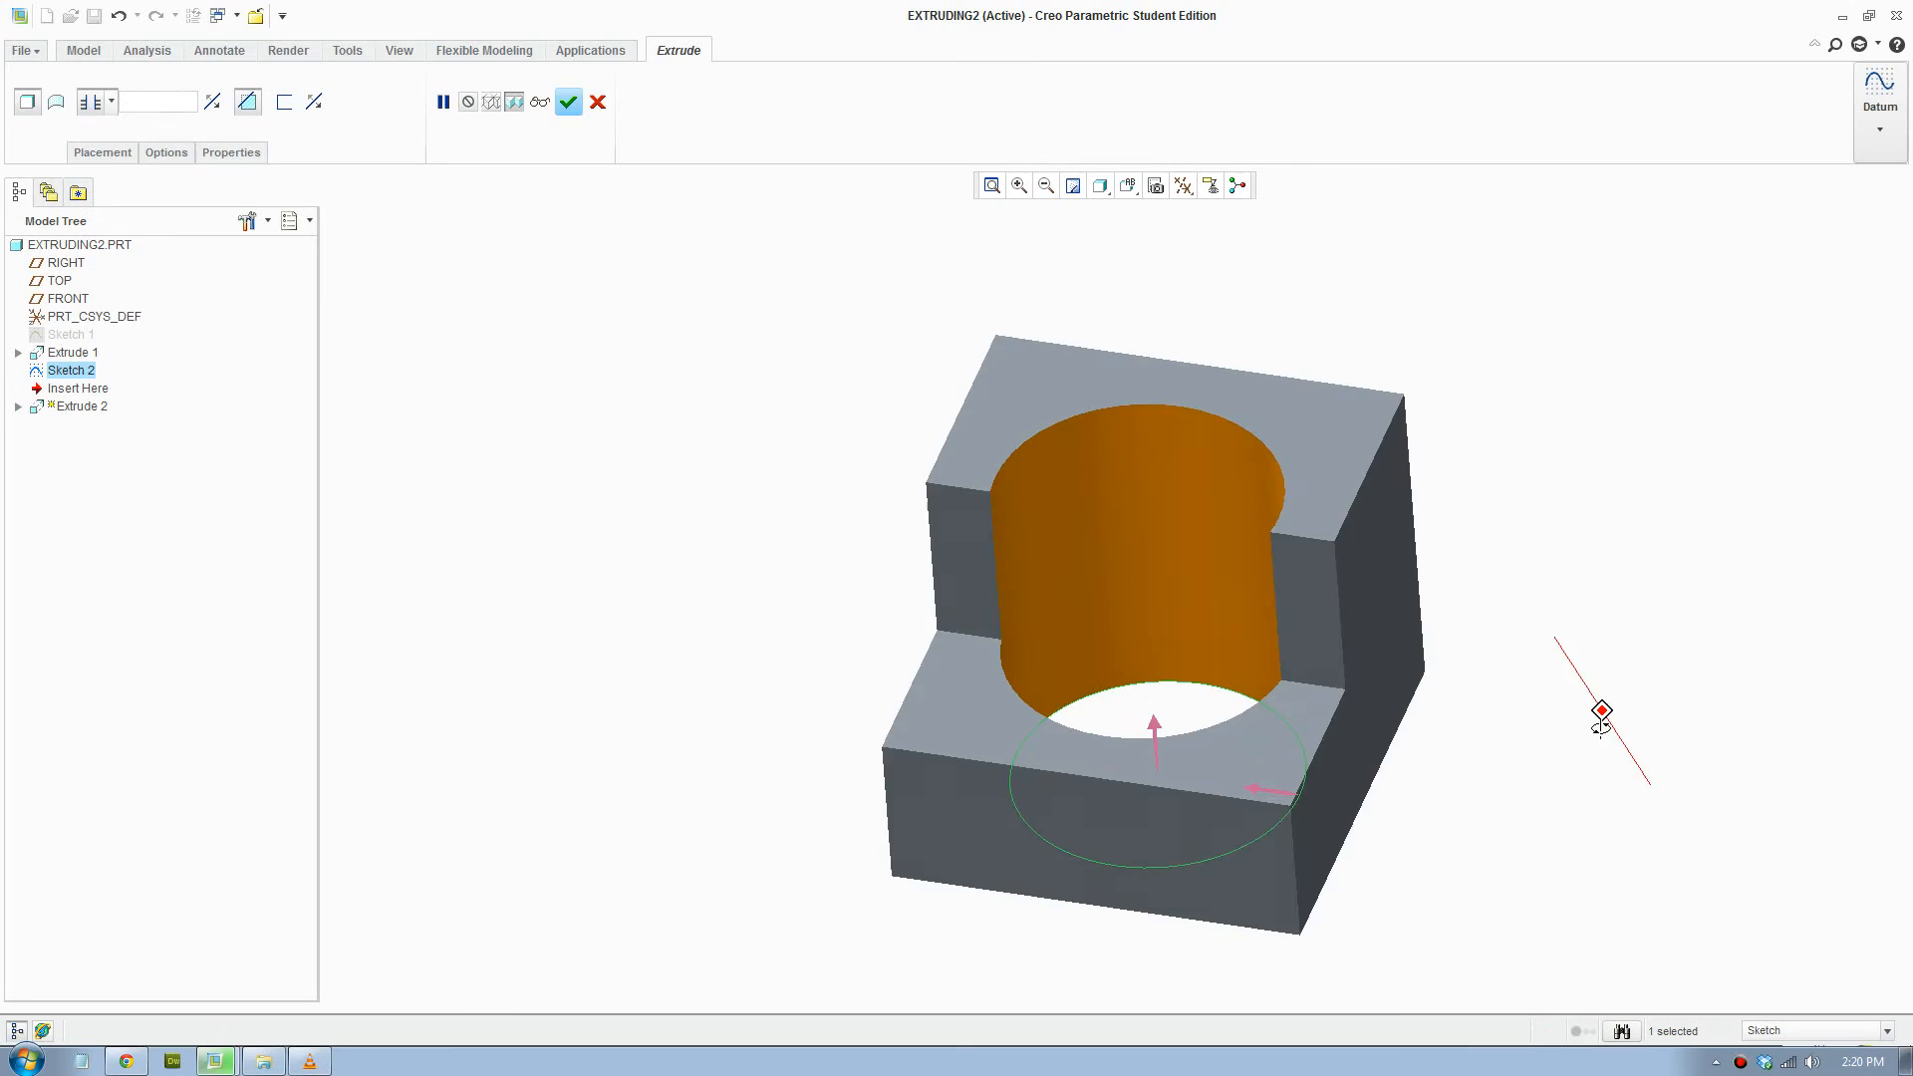
{"action": "left_click", "coordinate": [247, 102]}
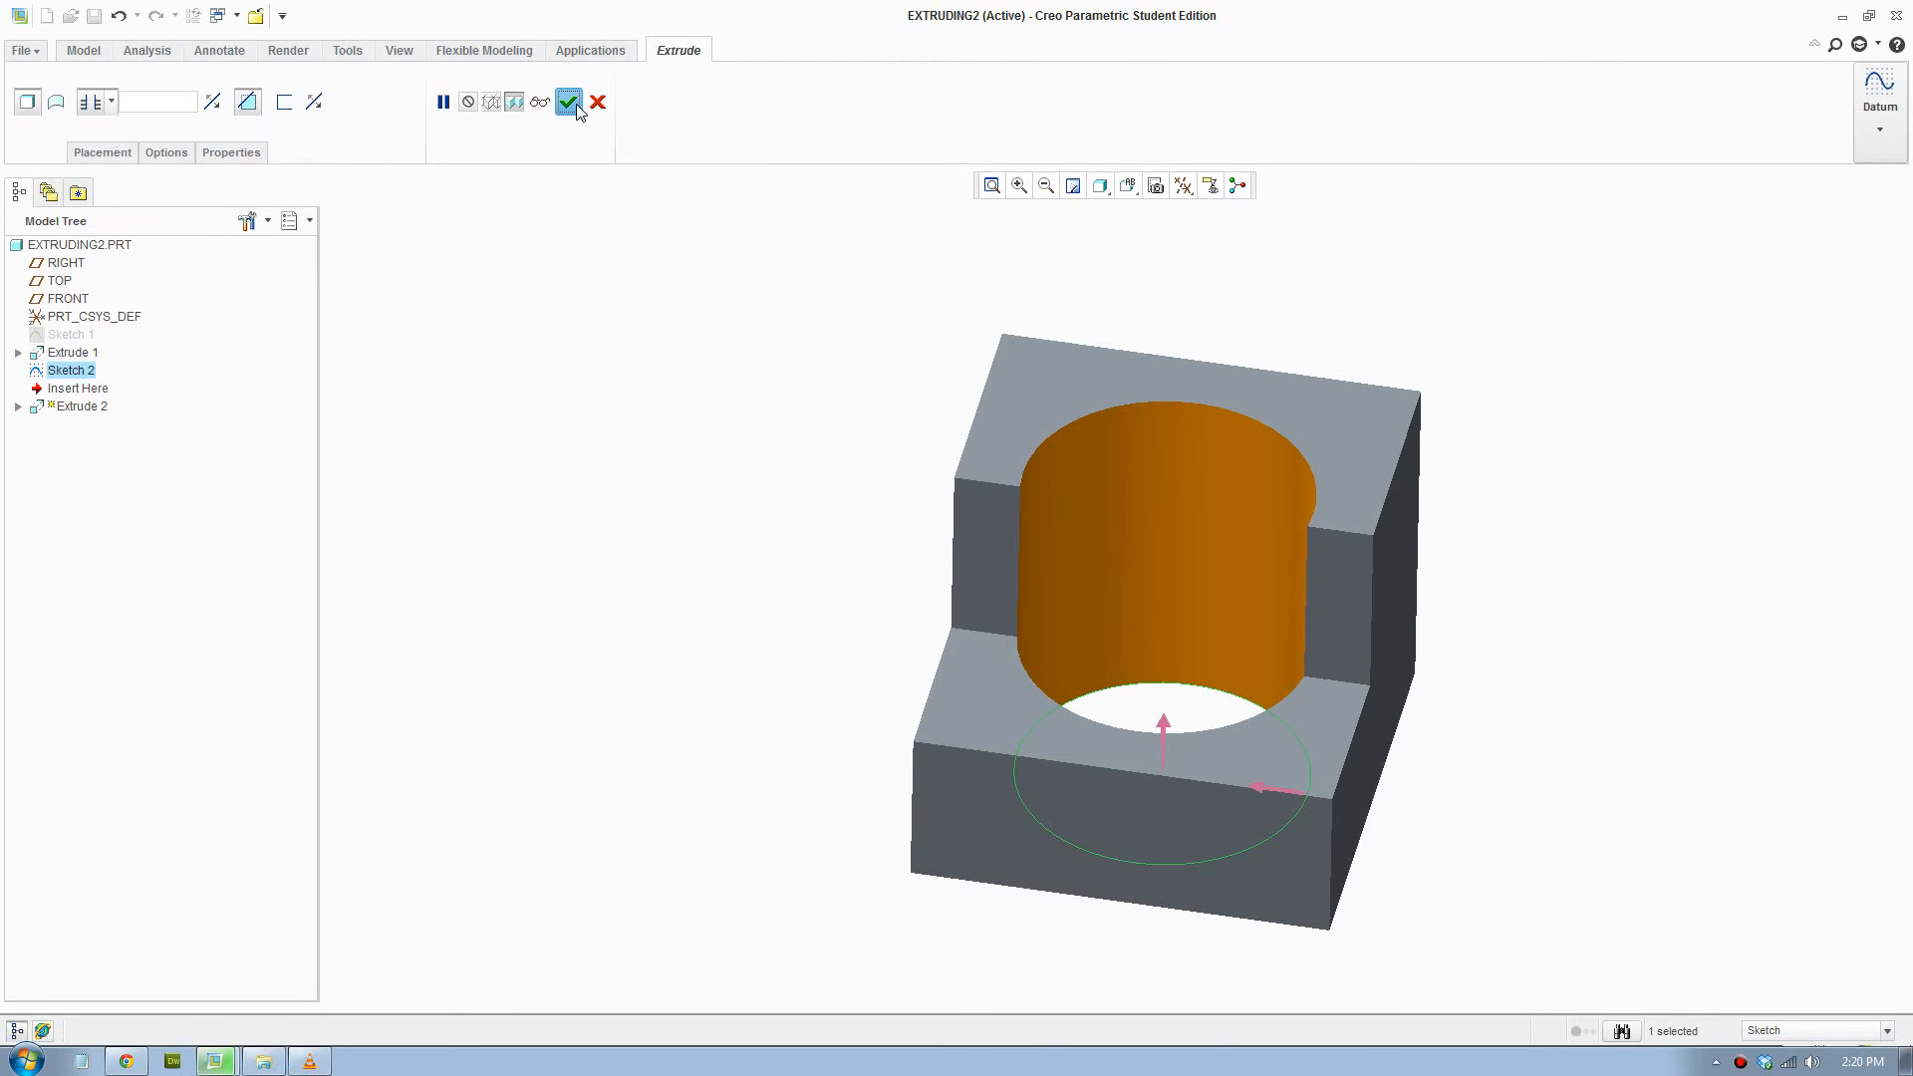
Accept the through-all cut as Extrude 2, leaving a cylindrical hole.
{"action": "left_click", "coordinate": [568, 101]}
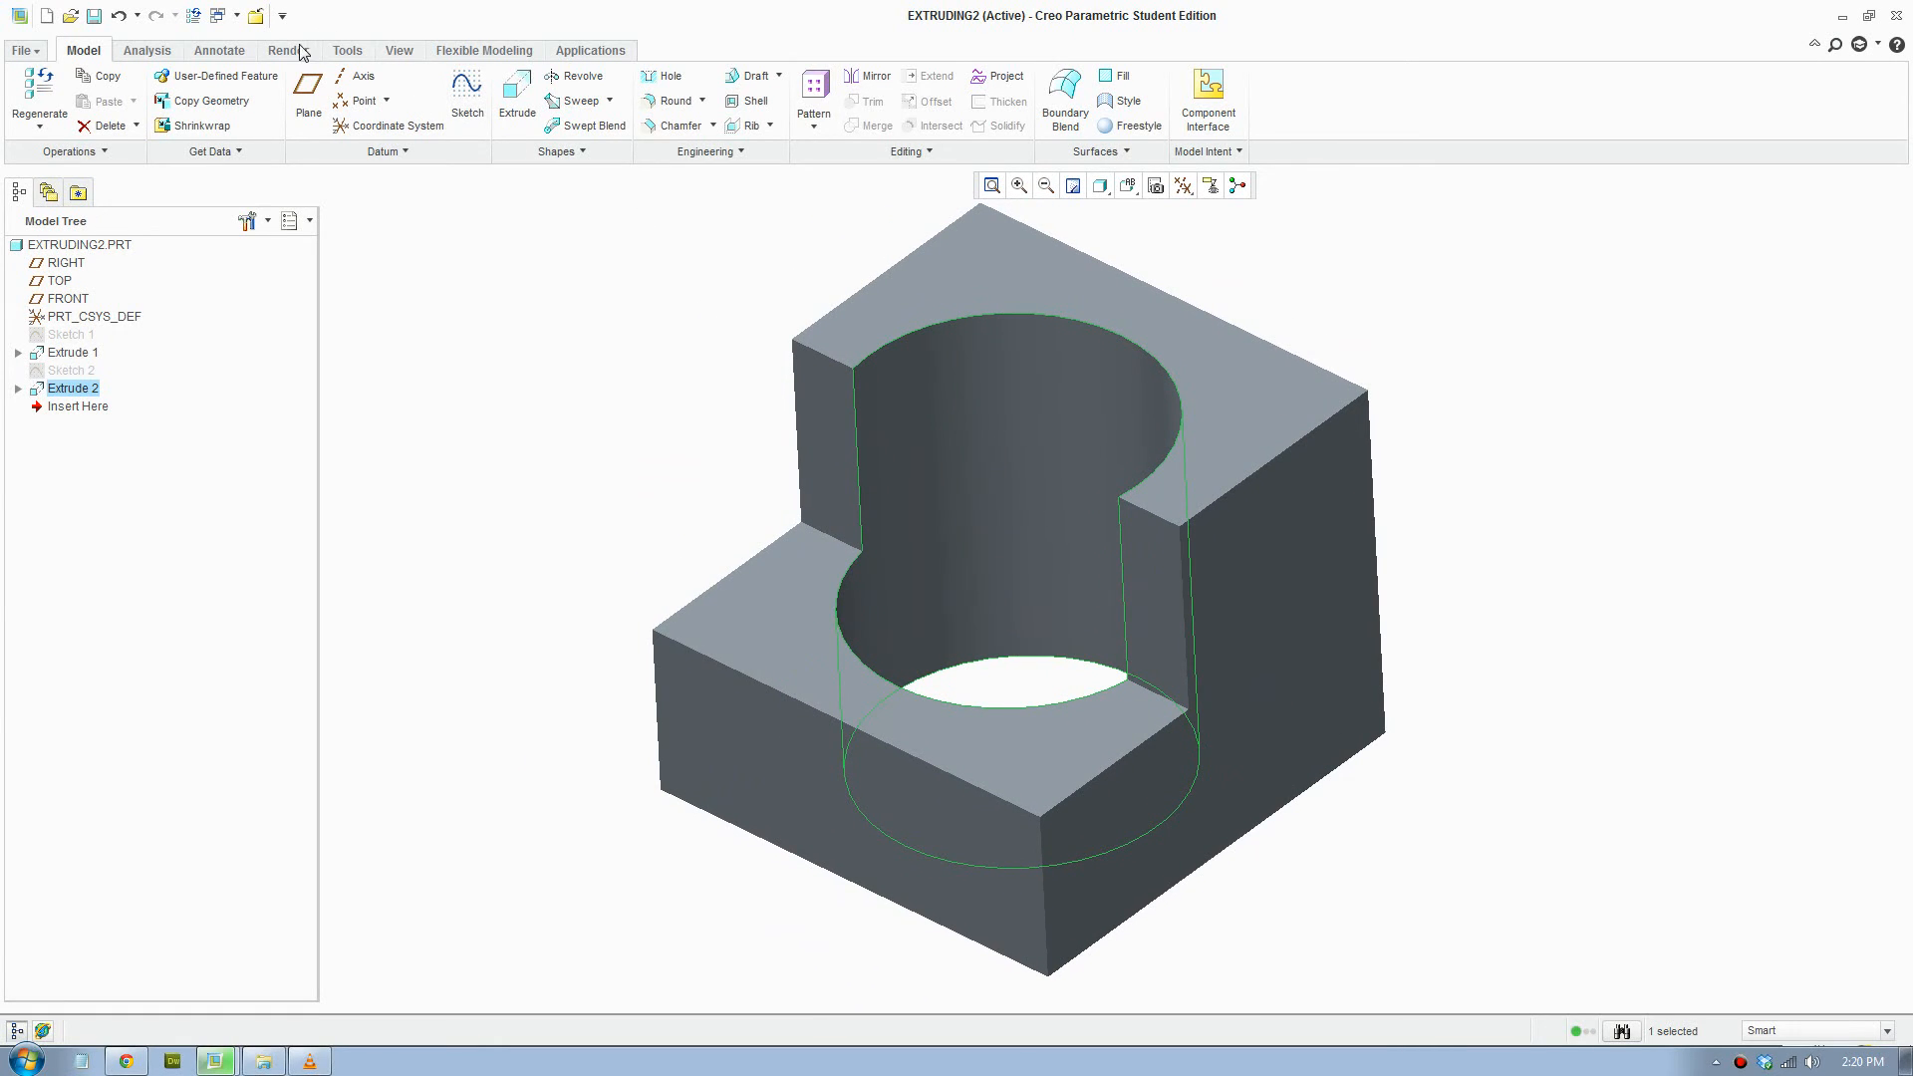
Apply the basic-studio-blend-teal scene from the Render Scene Gallery.
{"action": "left_click", "coordinate": [287, 50]}
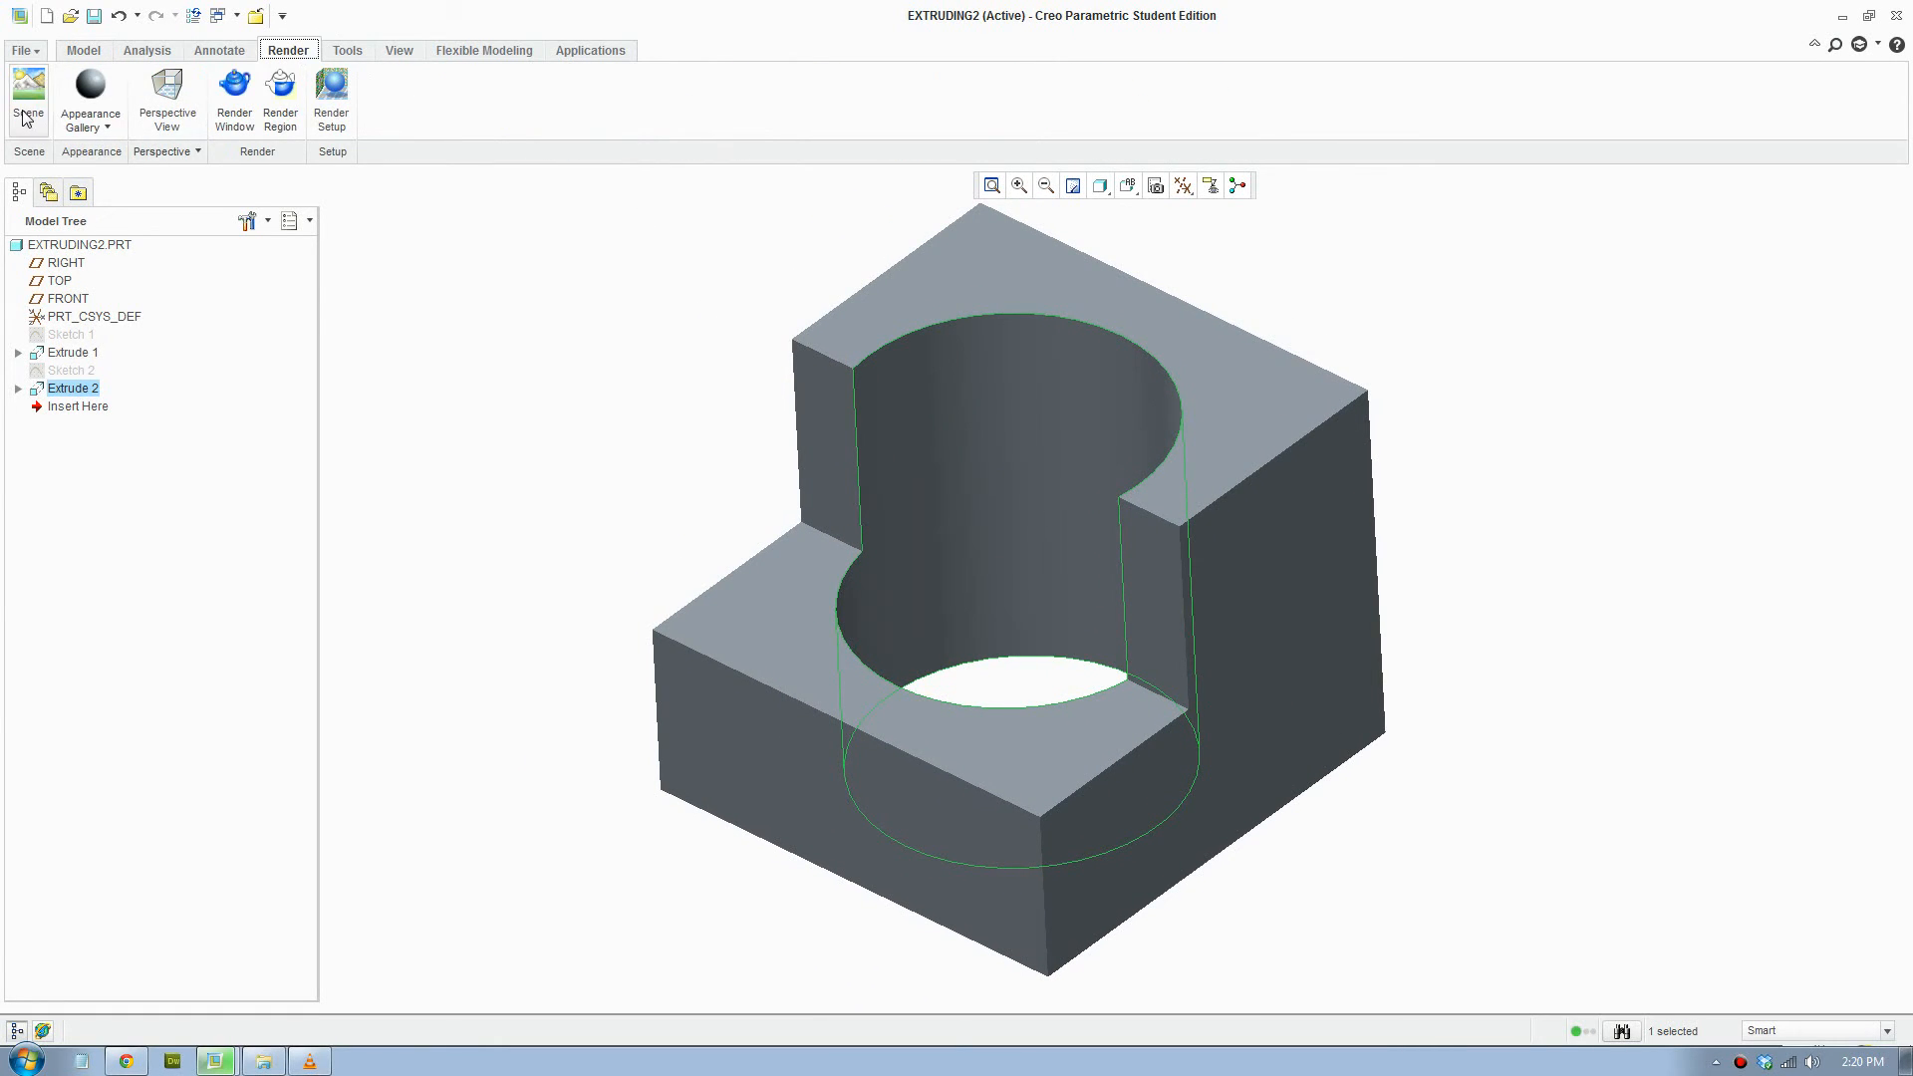
{"action": "left_click", "coordinate": [26, 97]}
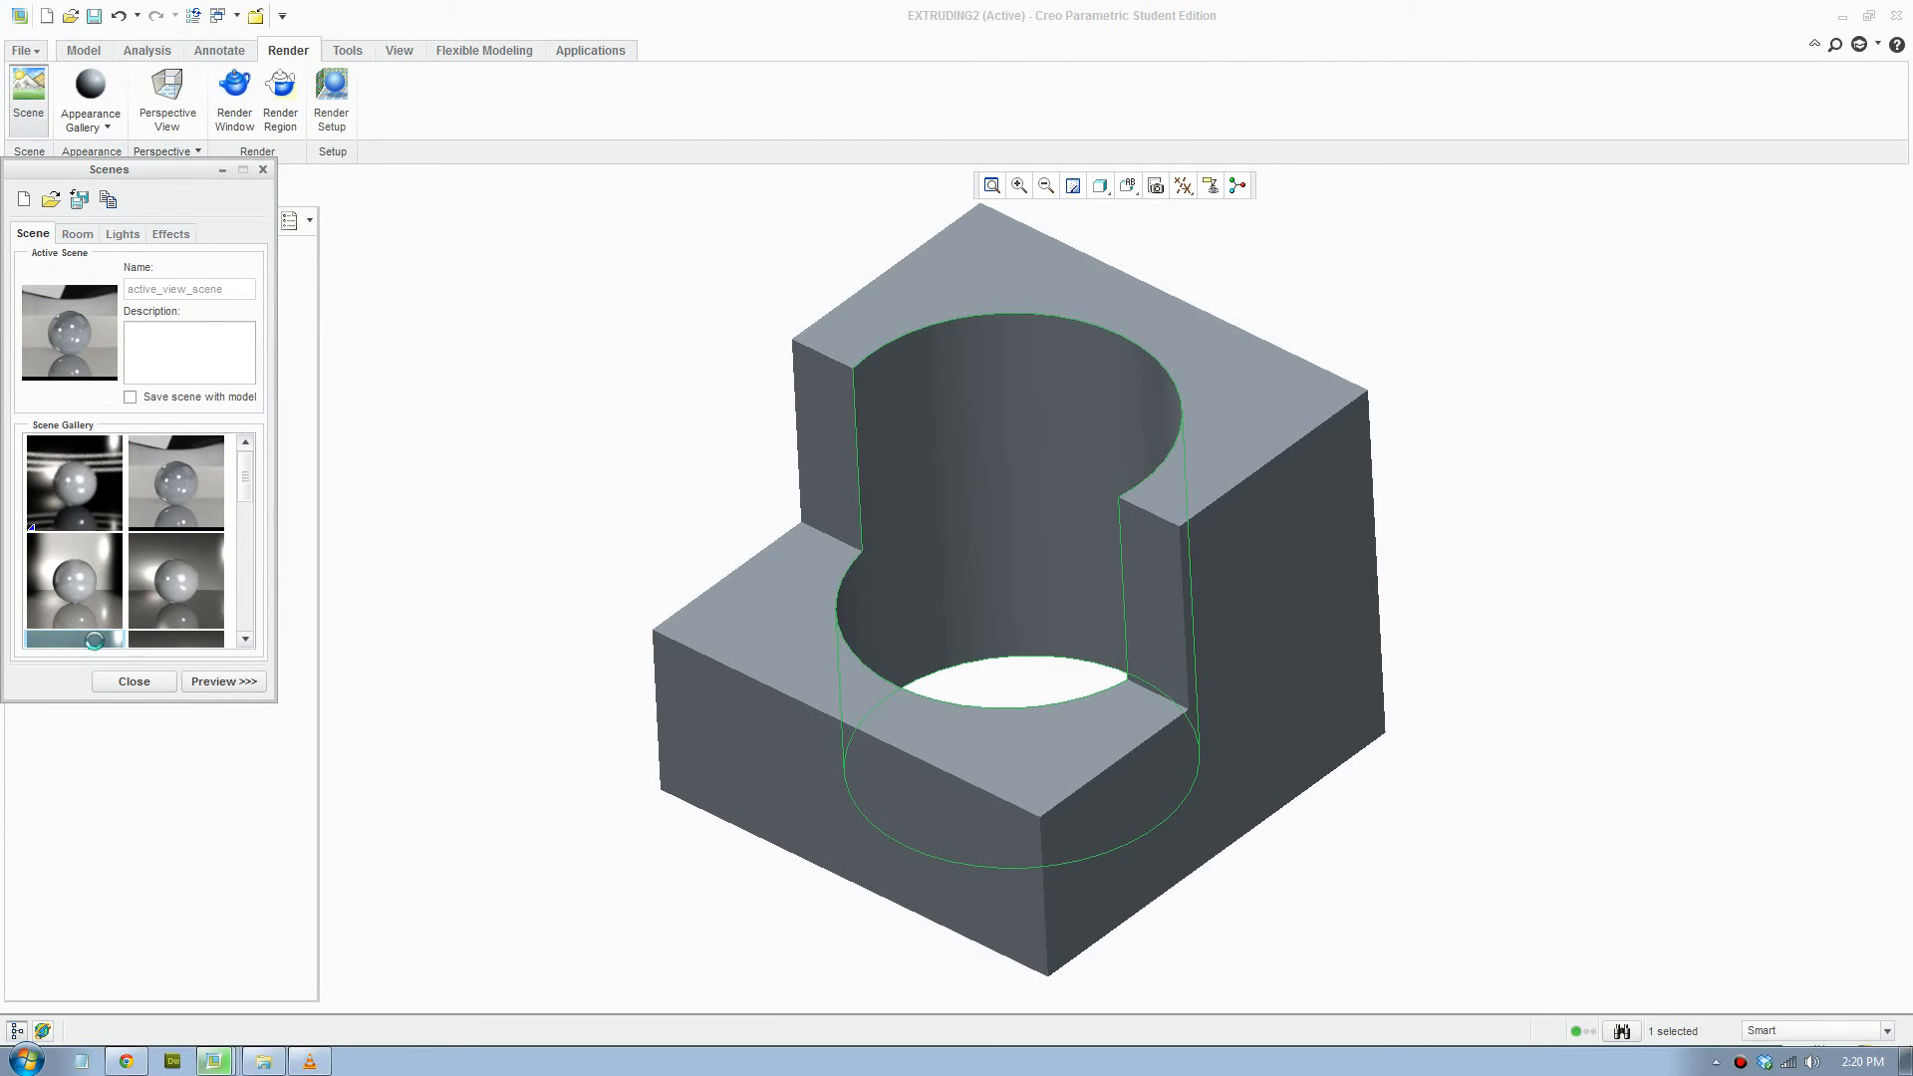
{"action": "left_click", "coordinate": [223, 682]}
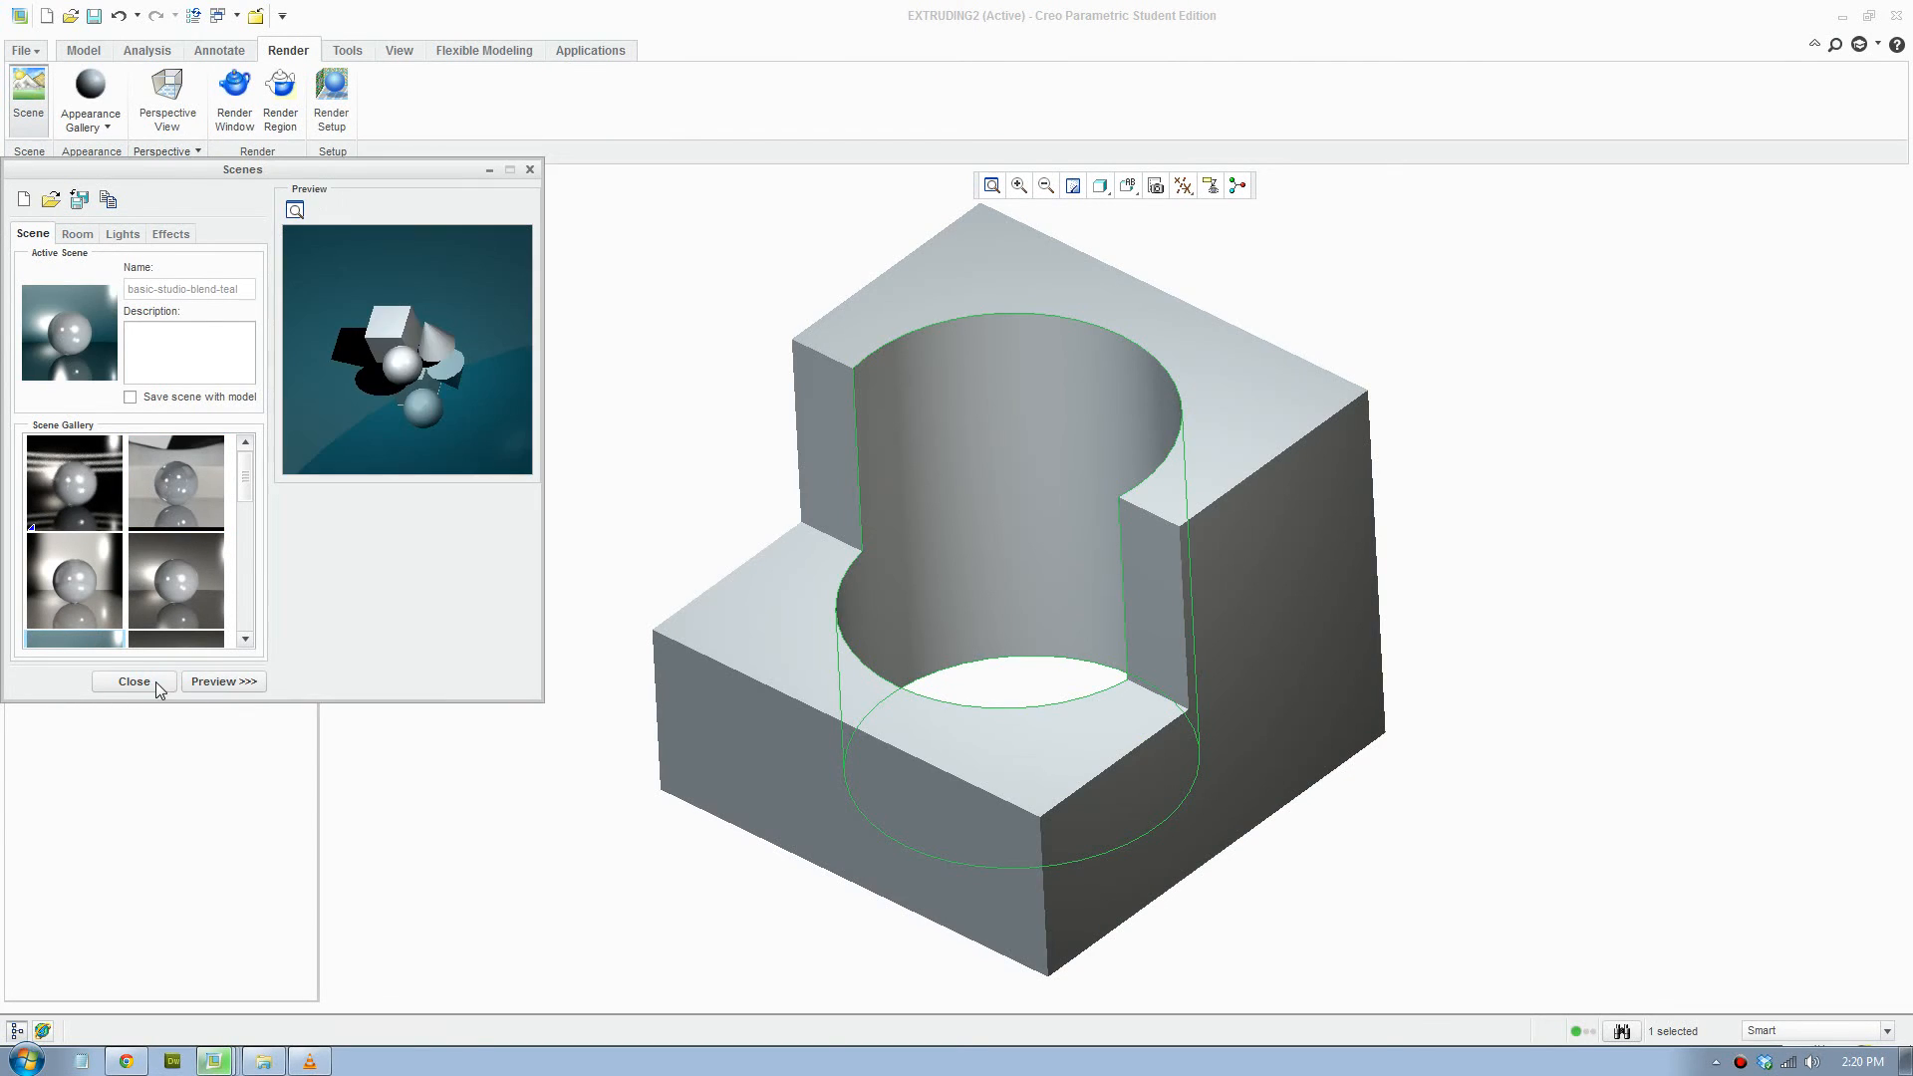
{"action": "left_click", "coordinate": [134, 681]}
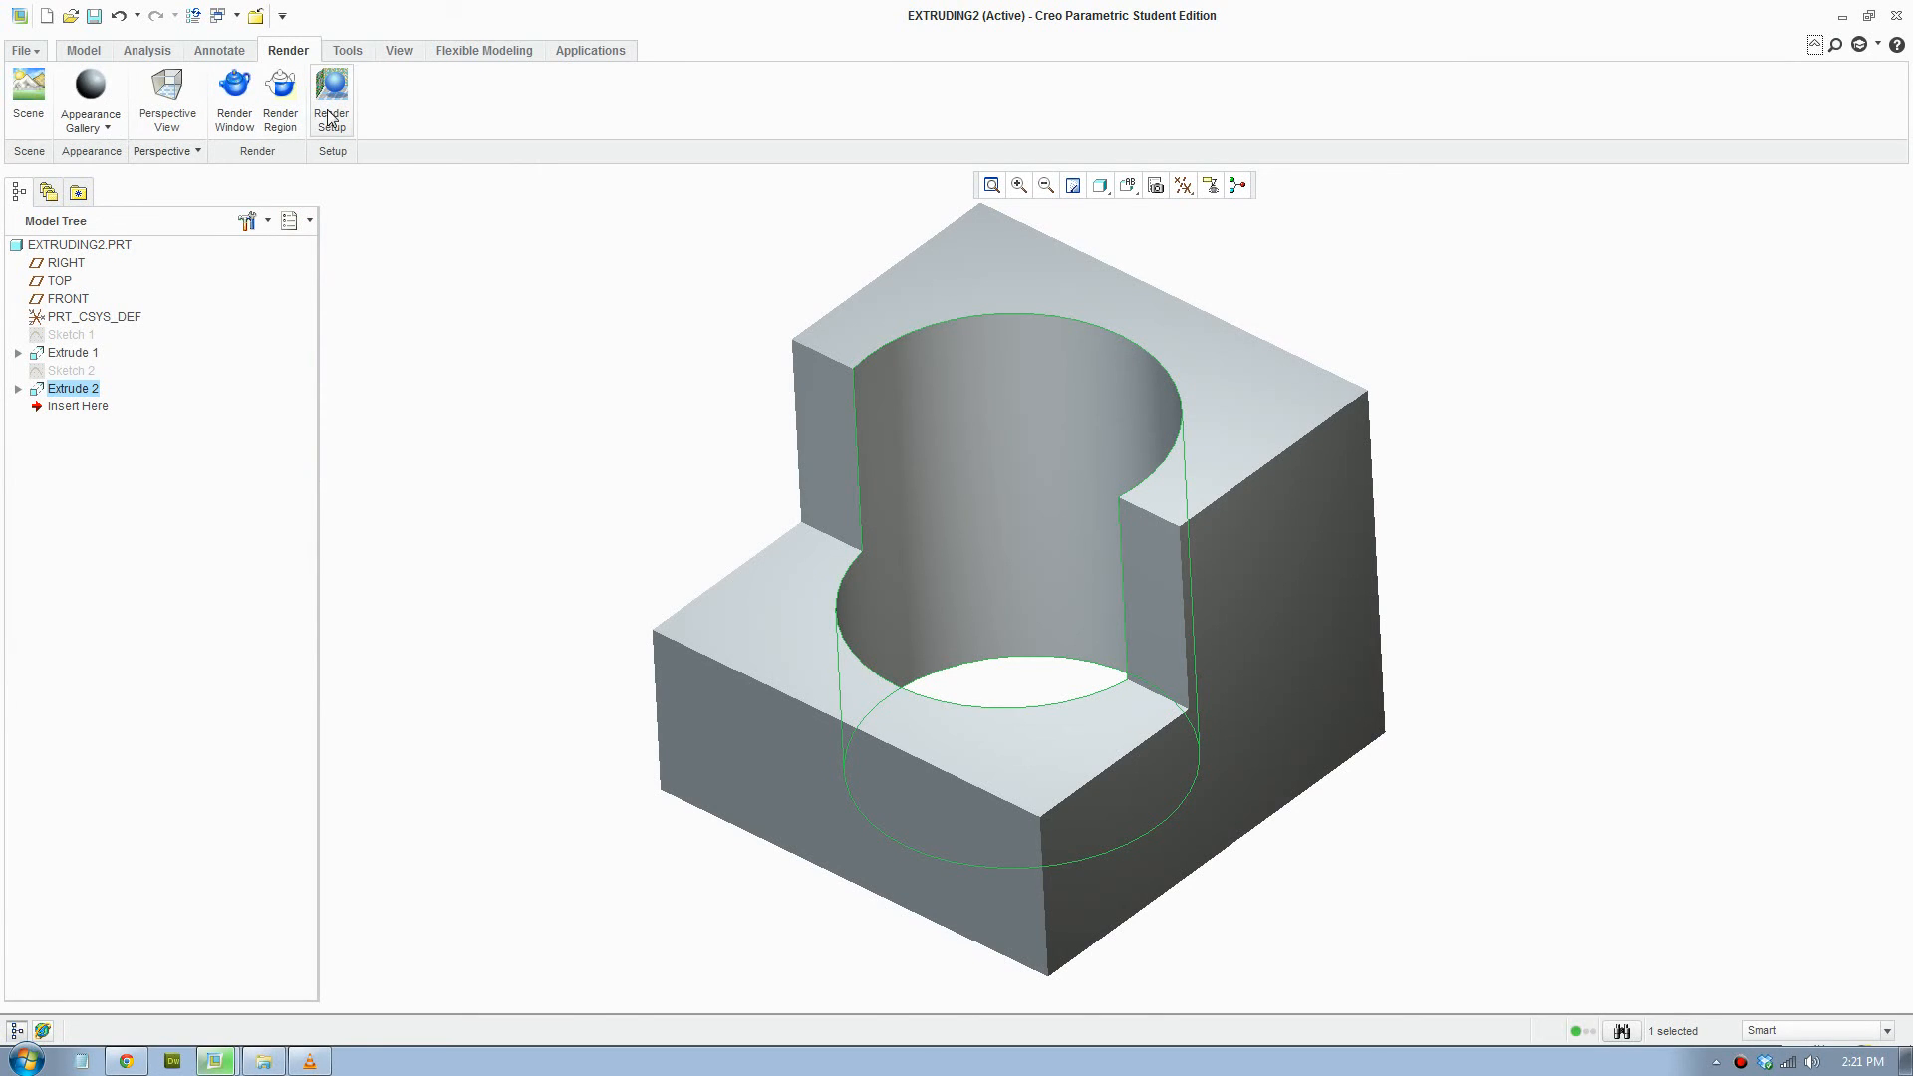
Colour the whole part red from the Appearance Gallery using the Part filter.
{"action": "left_click", "coordinate": [90, 98]}
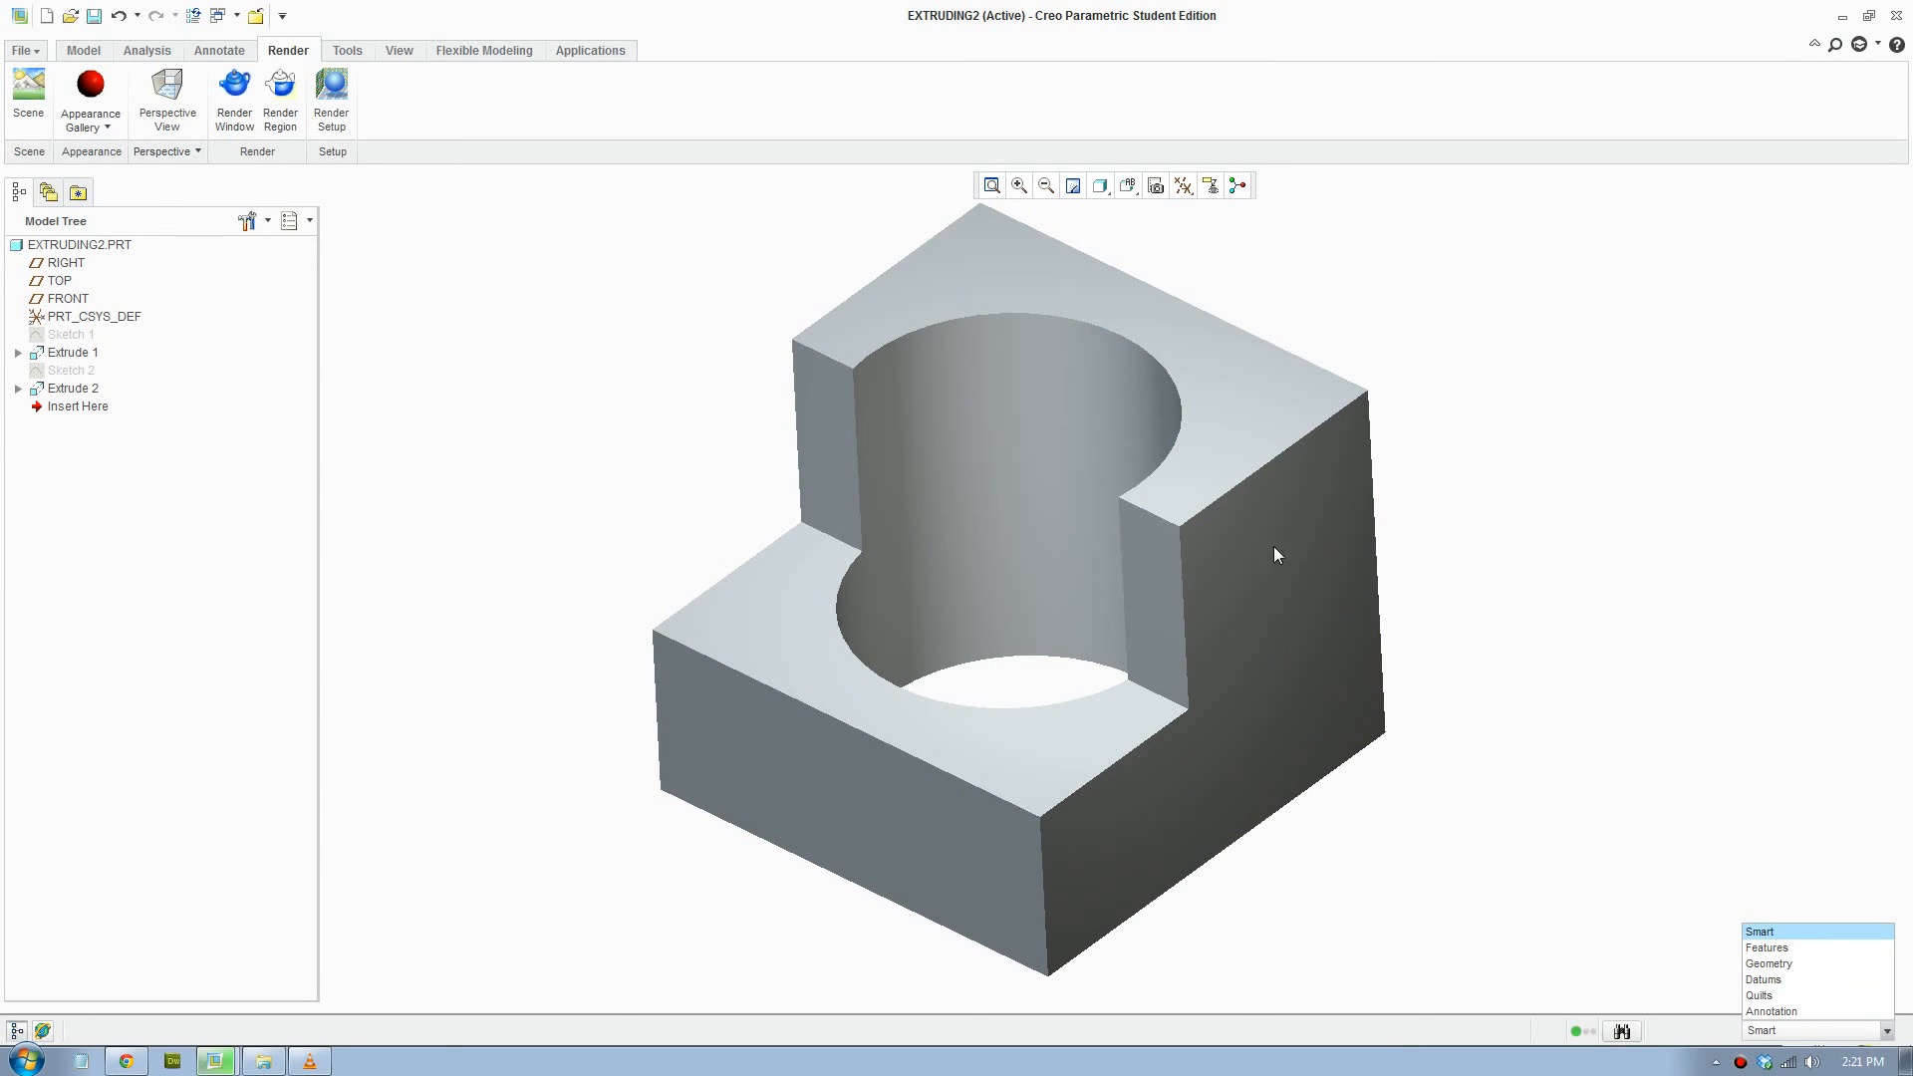
{"action": "left_click", "coordinate": [89, 96]}
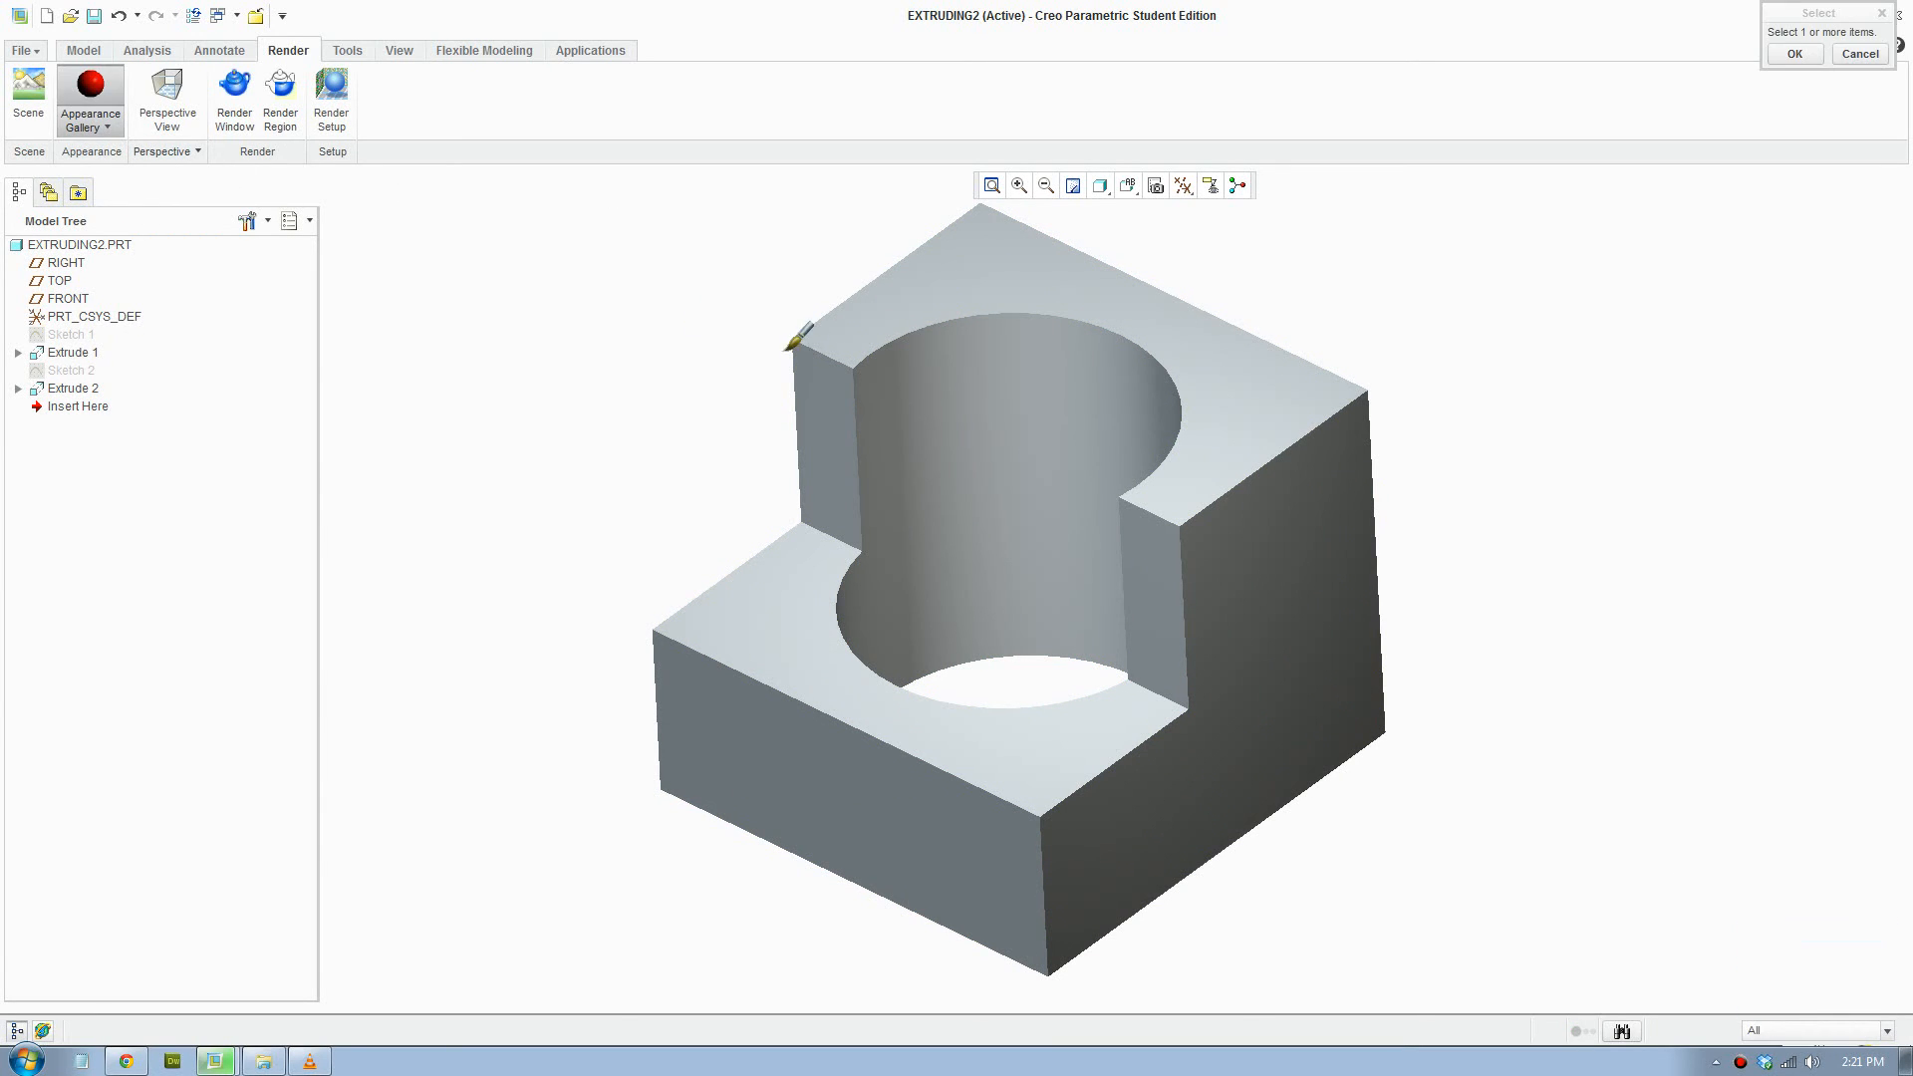
{"action": "left_click", "coordinate": [1885, 1031]}
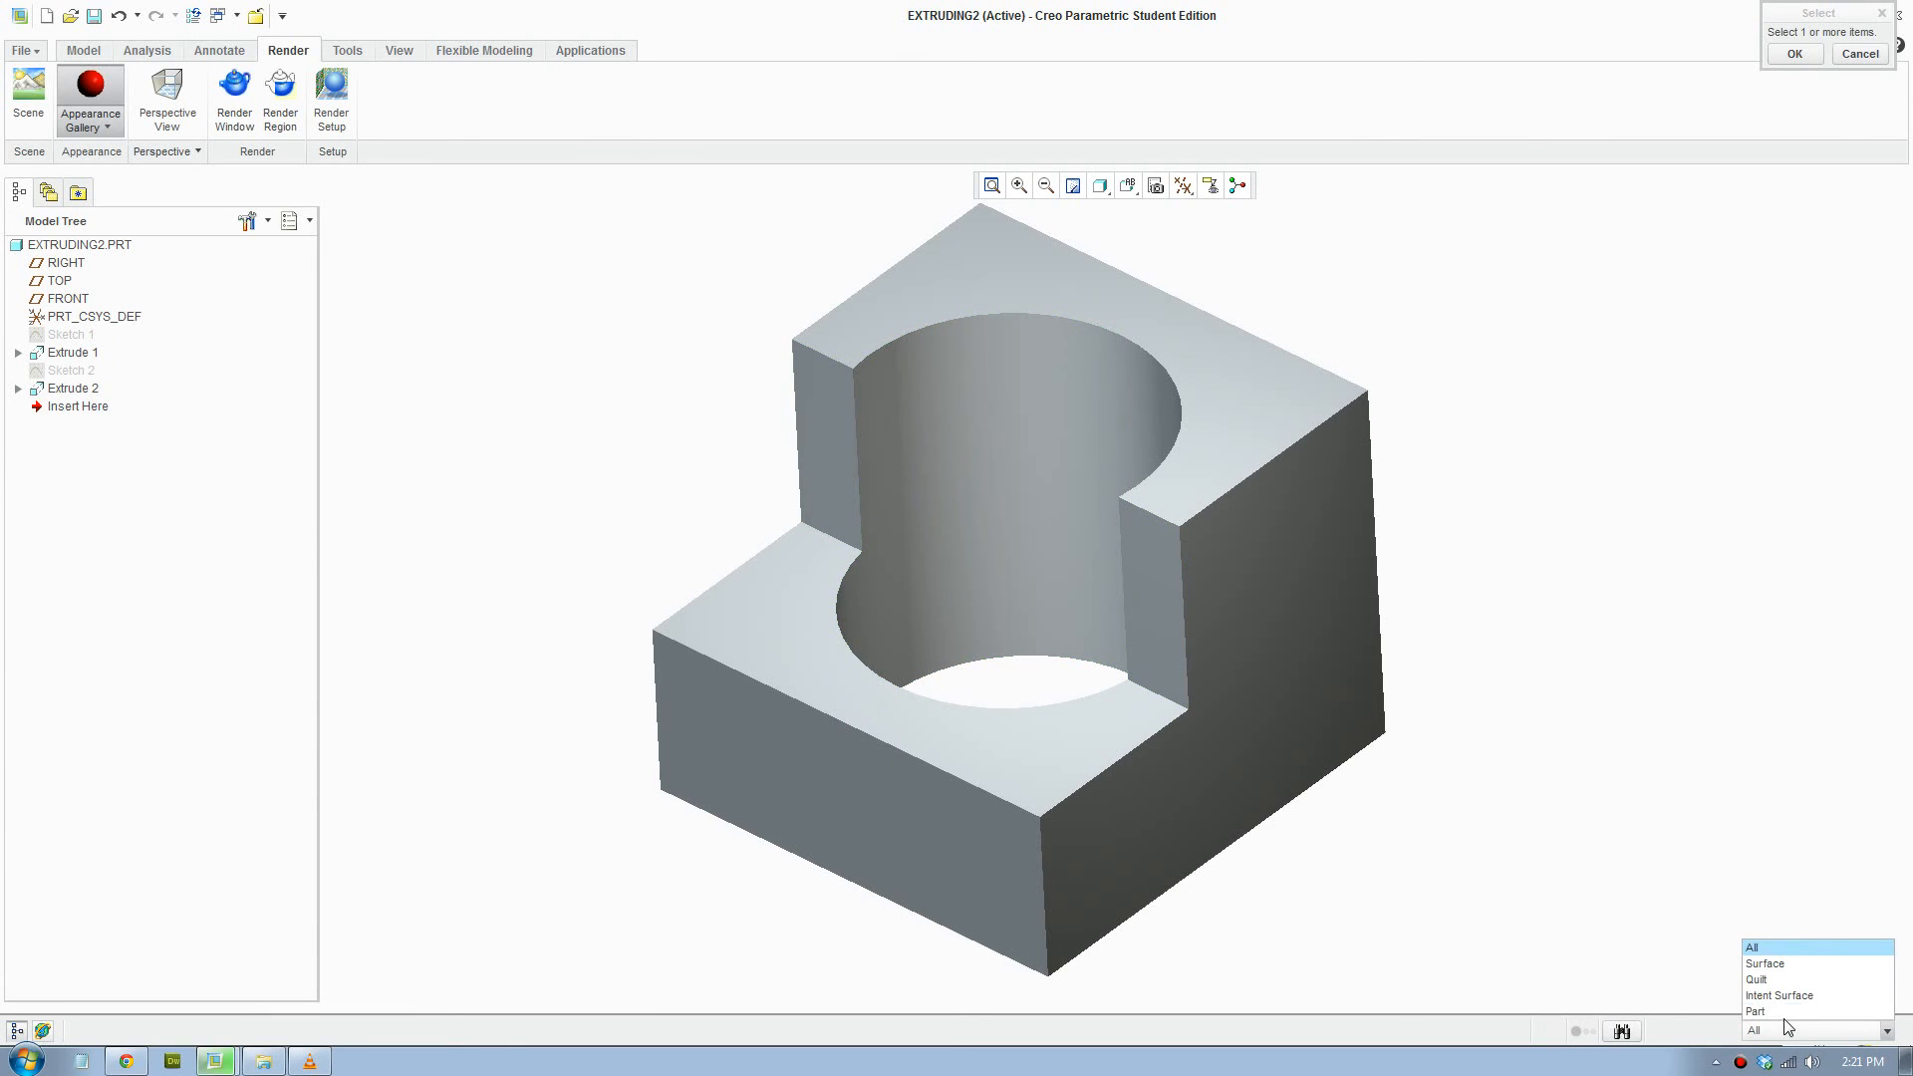
{"action": "left_click", "coordinate": [1756, 1010]}
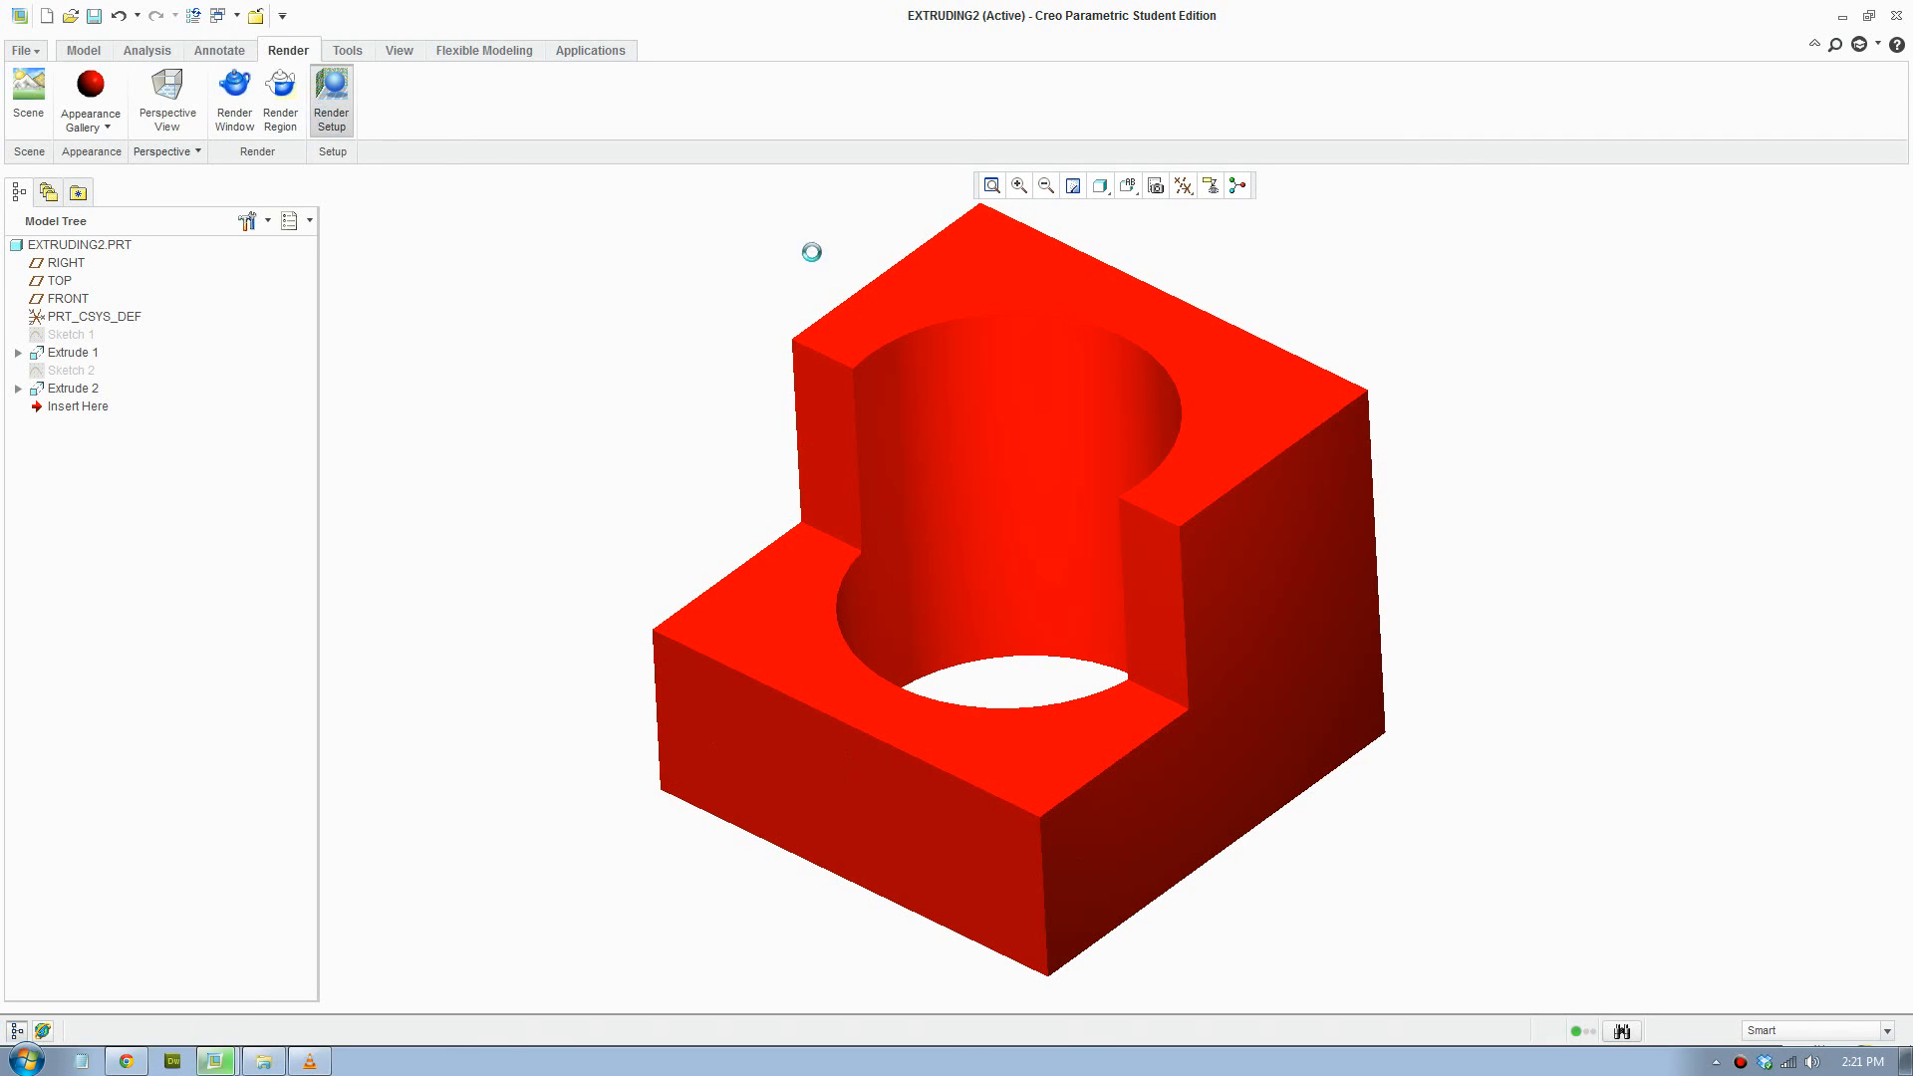
Review Render Setup and start rendering the red block in the model window.
{"action": "left_click", "coordinate": [331, 100]}
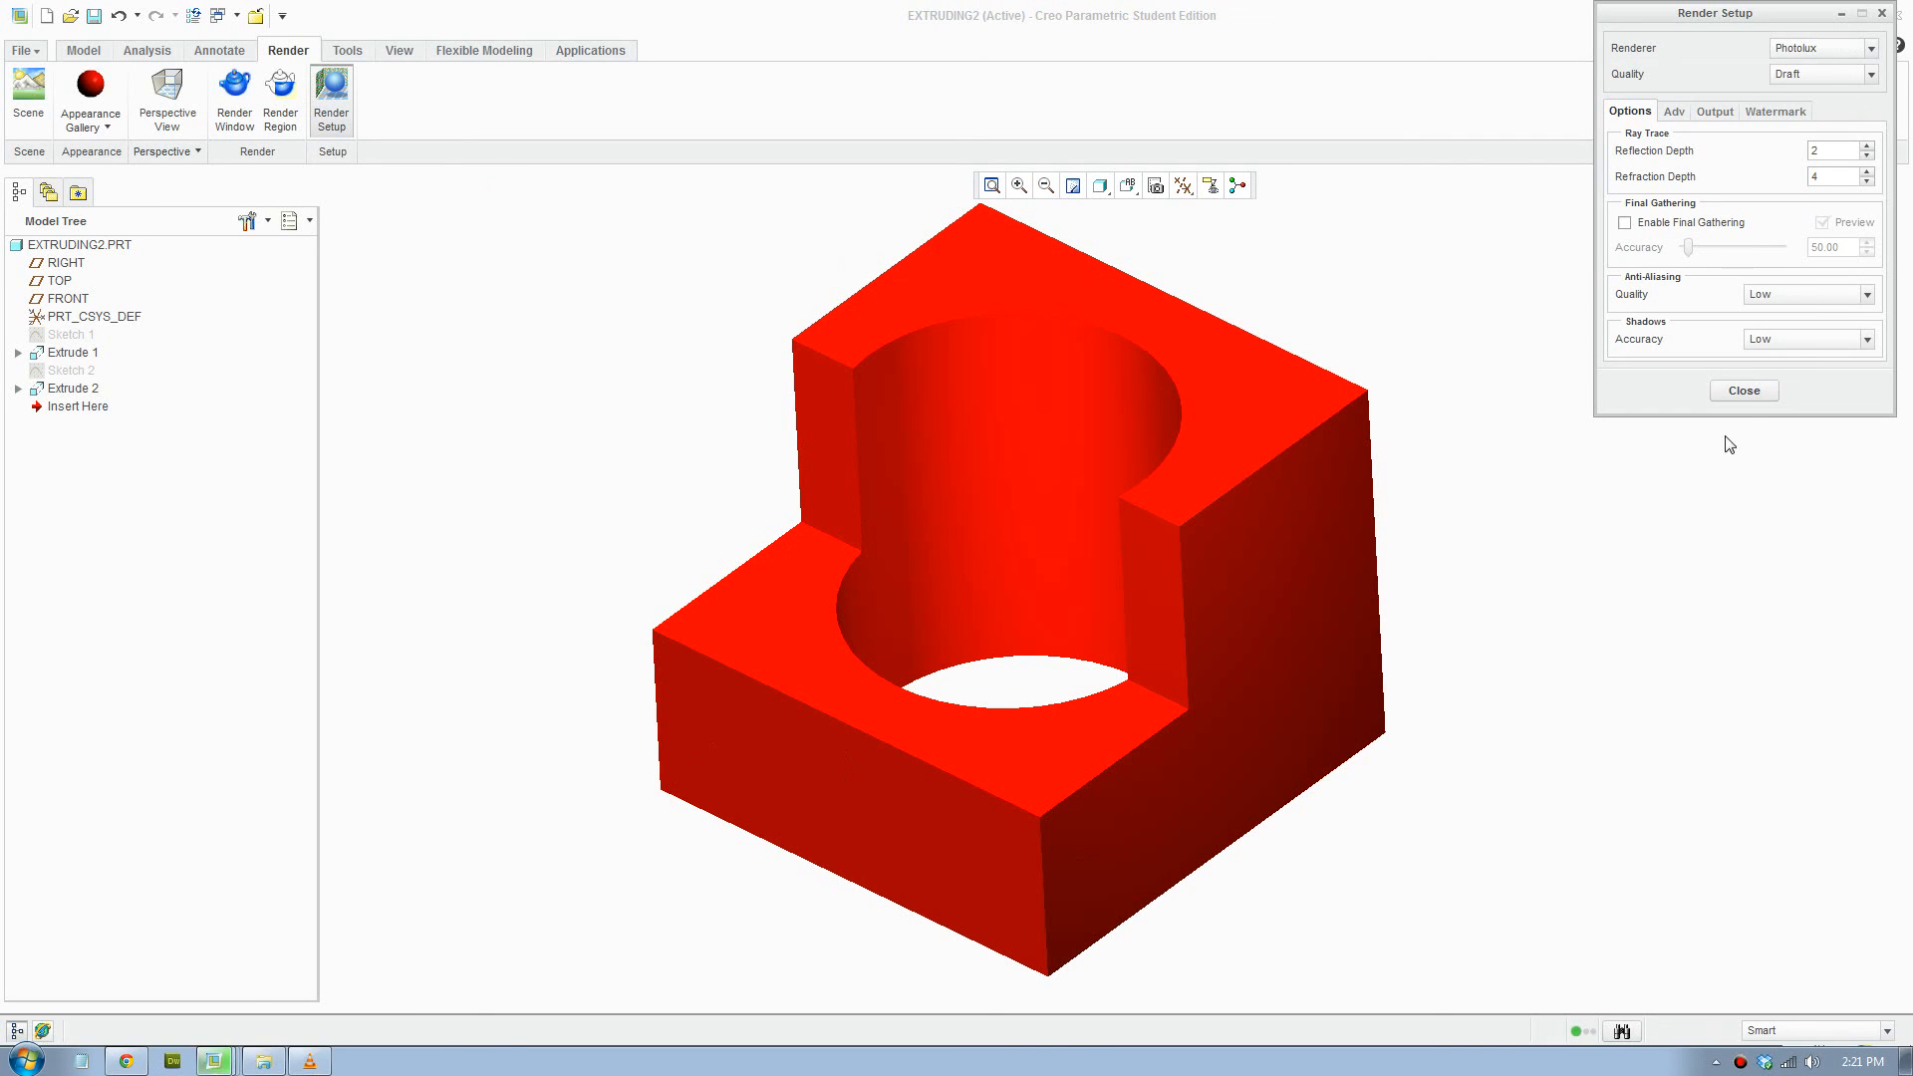
{"action": "left_click", "coordinate": [1741, 389]}
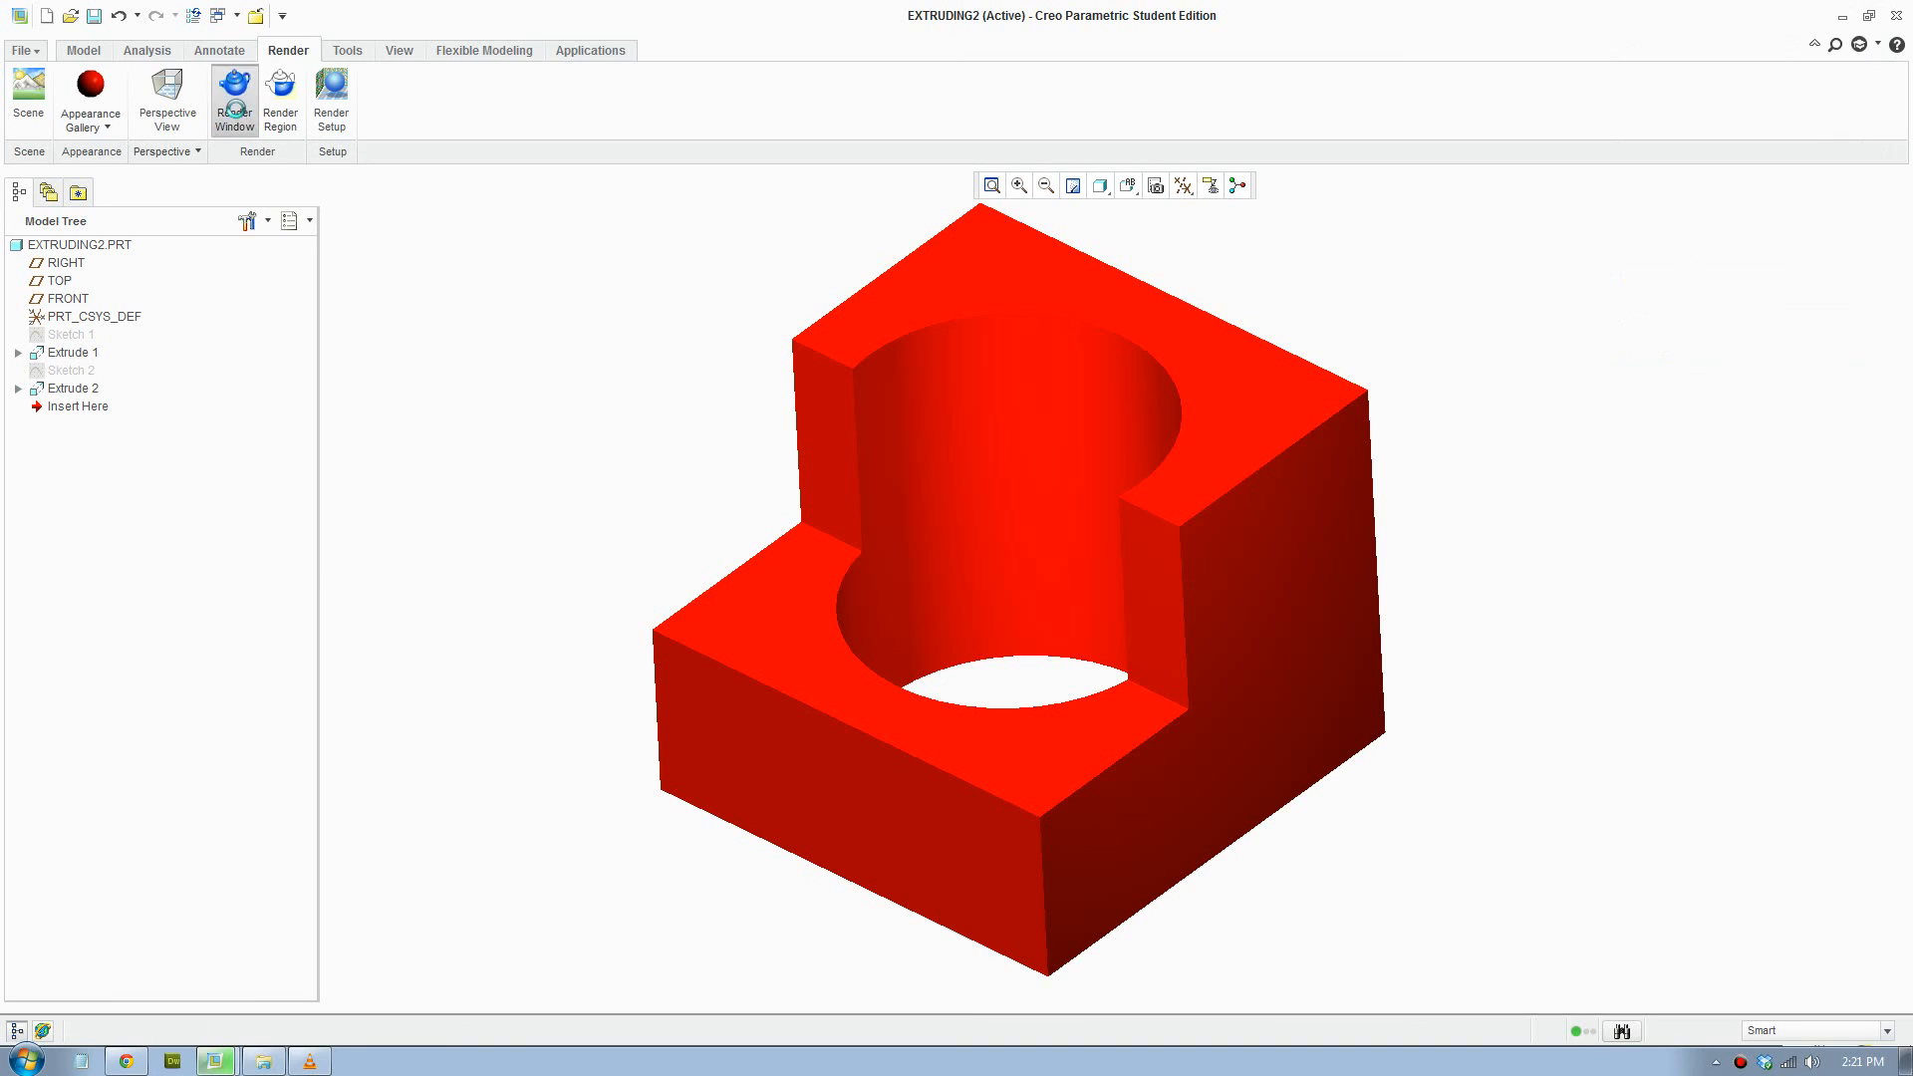
{"action": "left_click", "coordinate": [233, 101]}
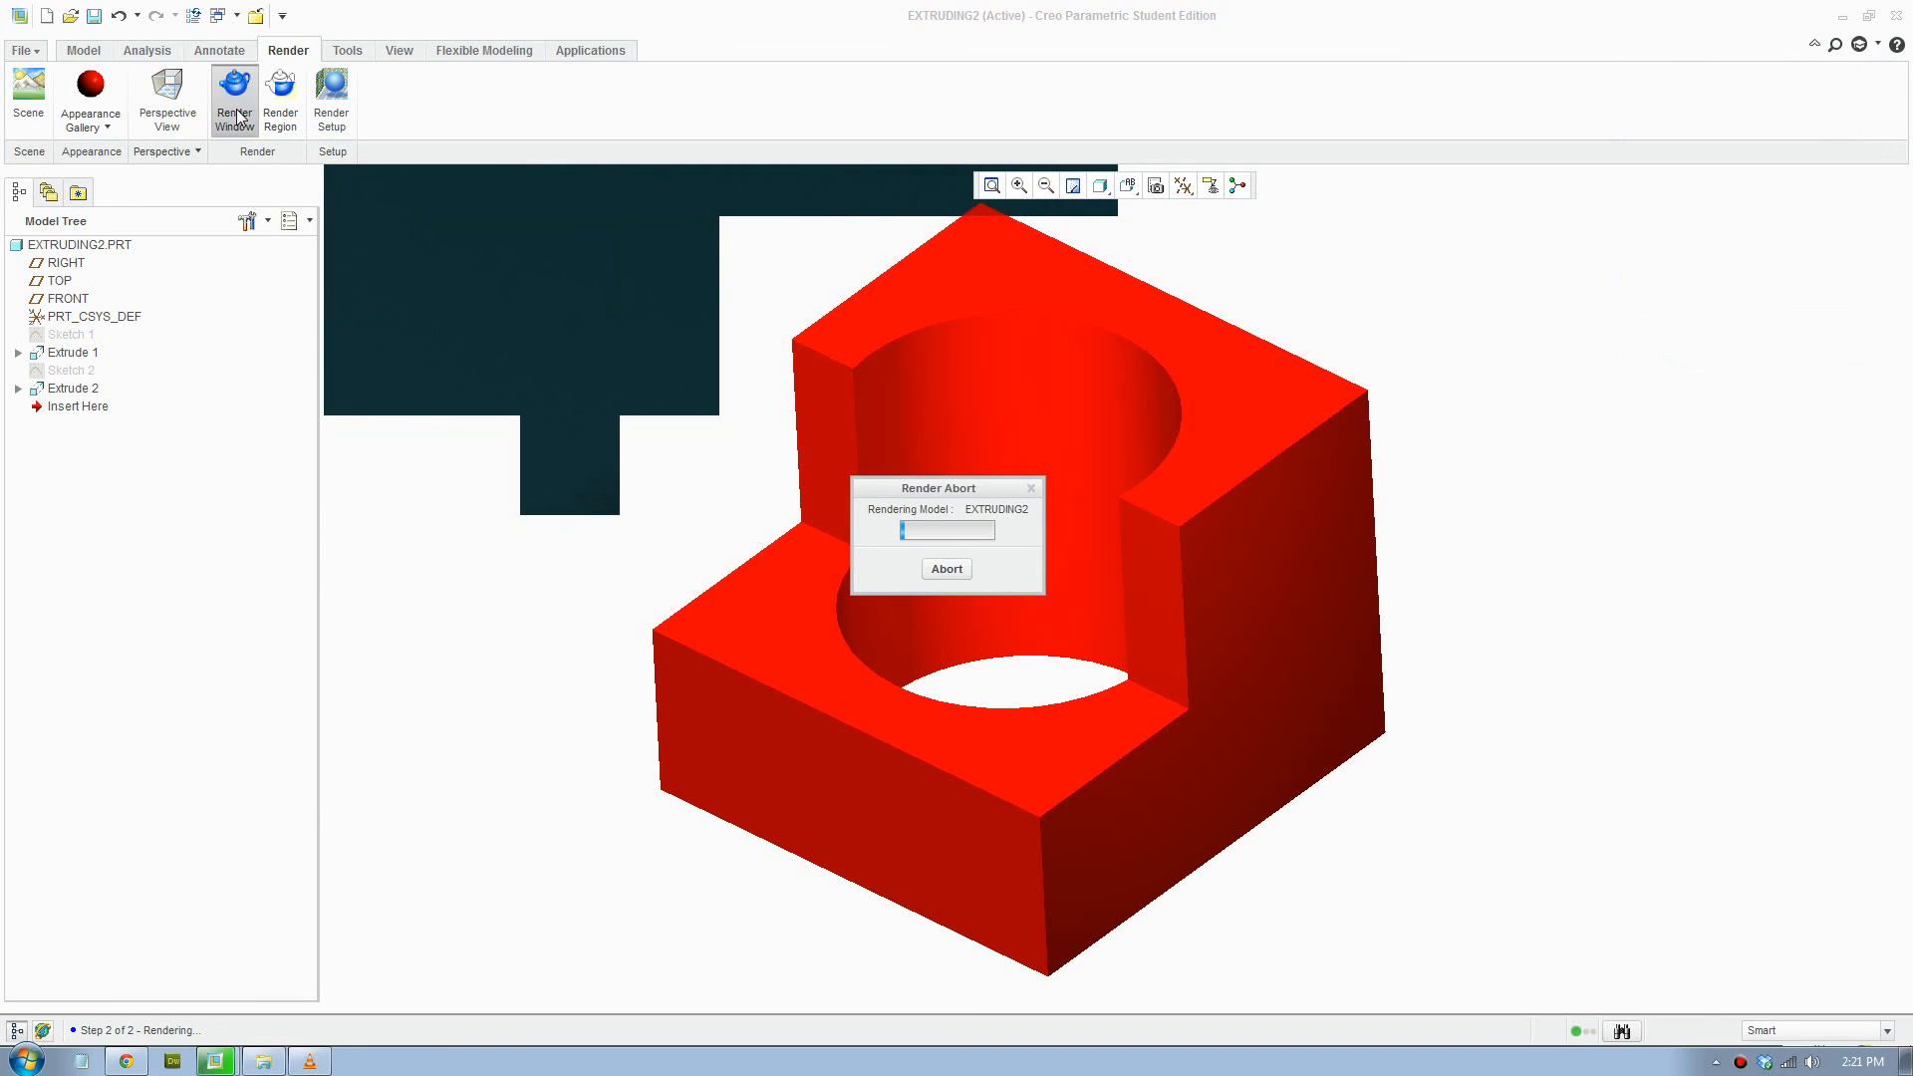